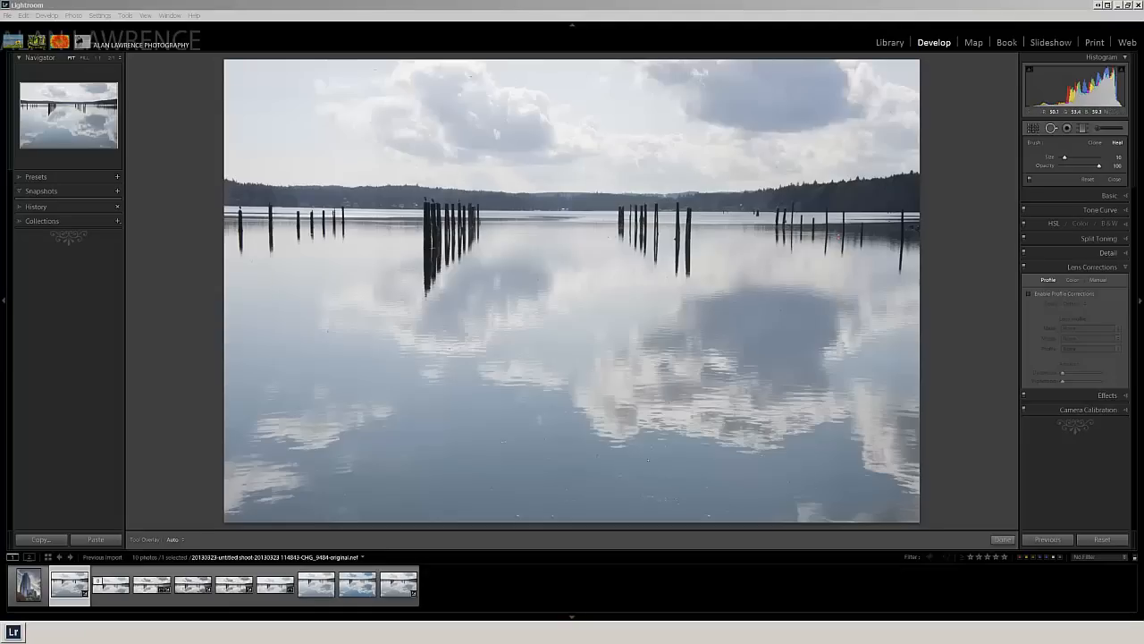
- Show the lake photo in the Library module with its capture metadata listed
left_click(1030, 293)
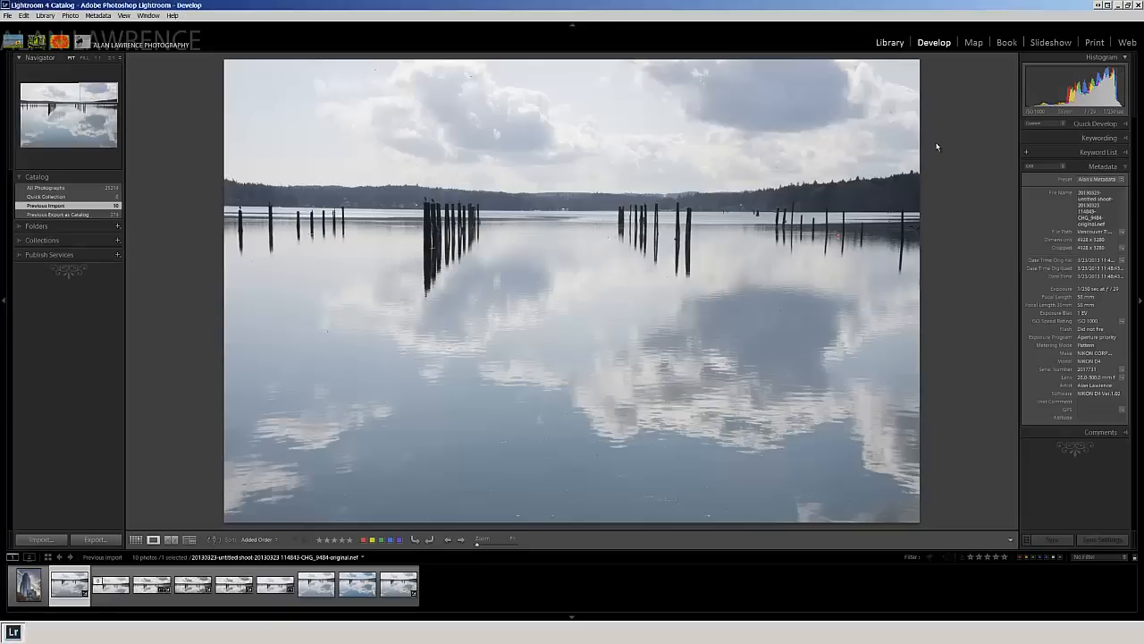
- Zoom to 1:1 on the cloudy sky to inspect the small dark spots
left_click(891, 43)
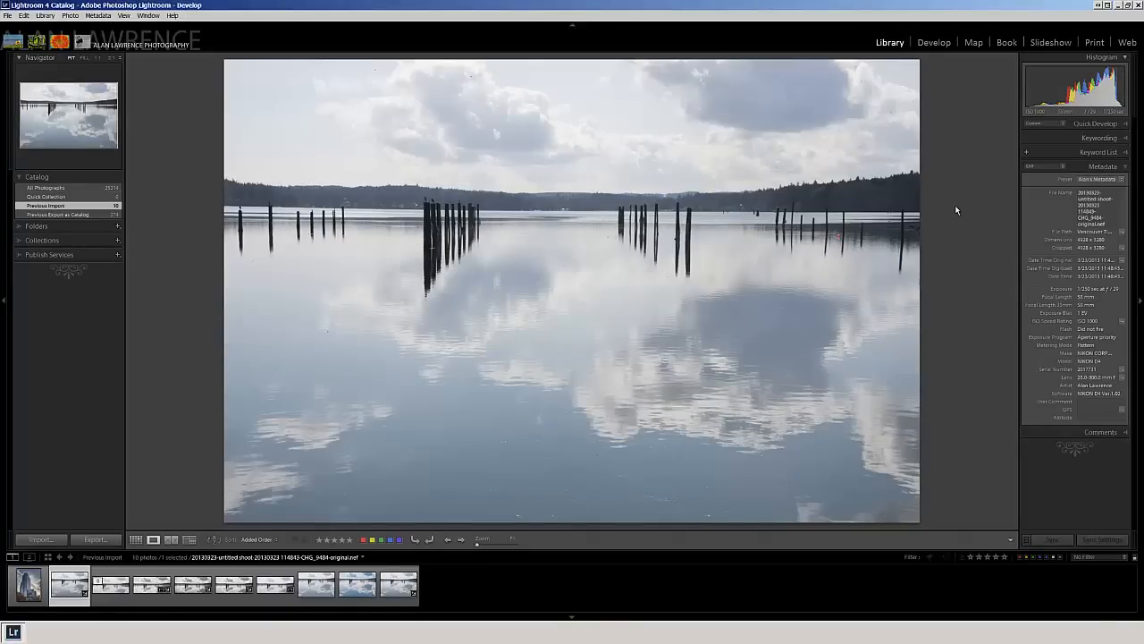
mouse_move(962, 240)
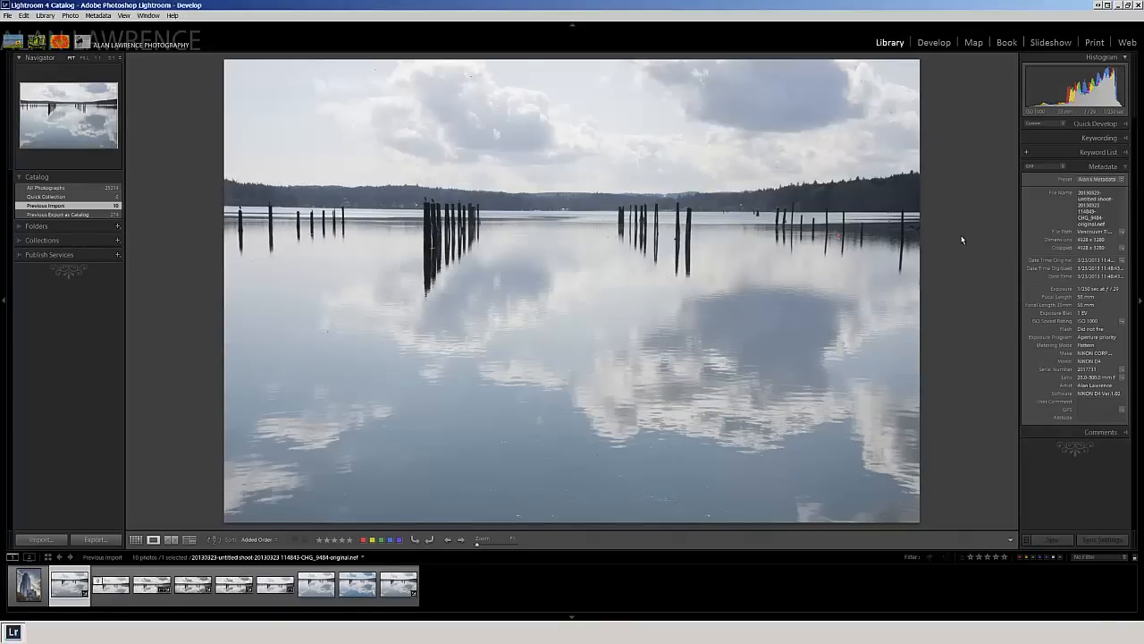
mouse_move(1005, 267)
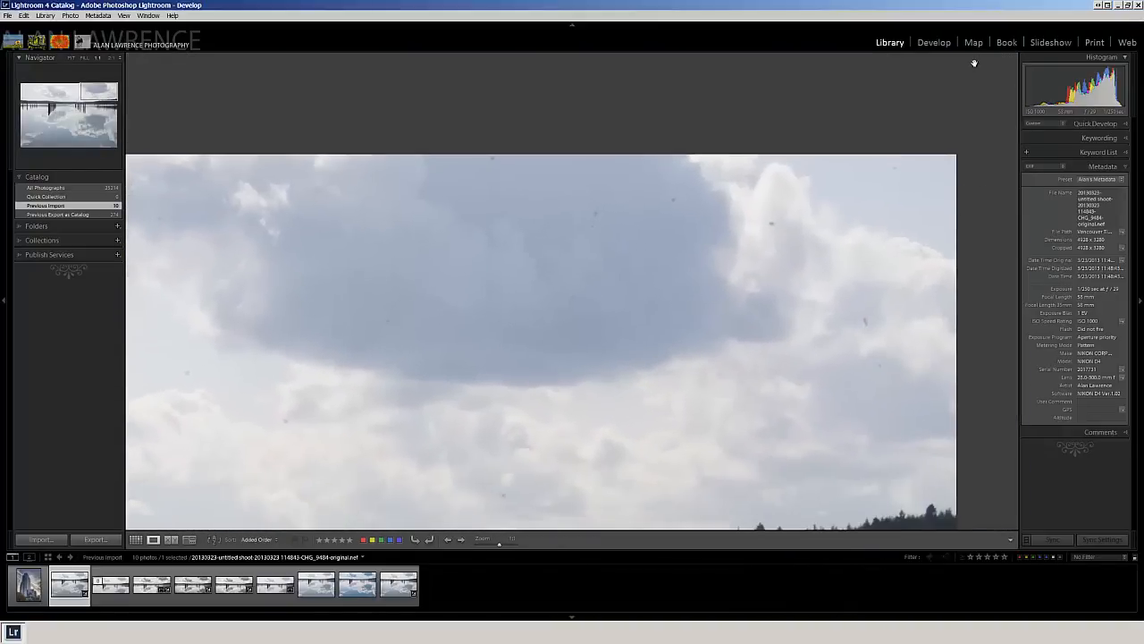
- Return to Develop, fit the whole photo and select the other copy in the filmstrip
left_click(933, 43)
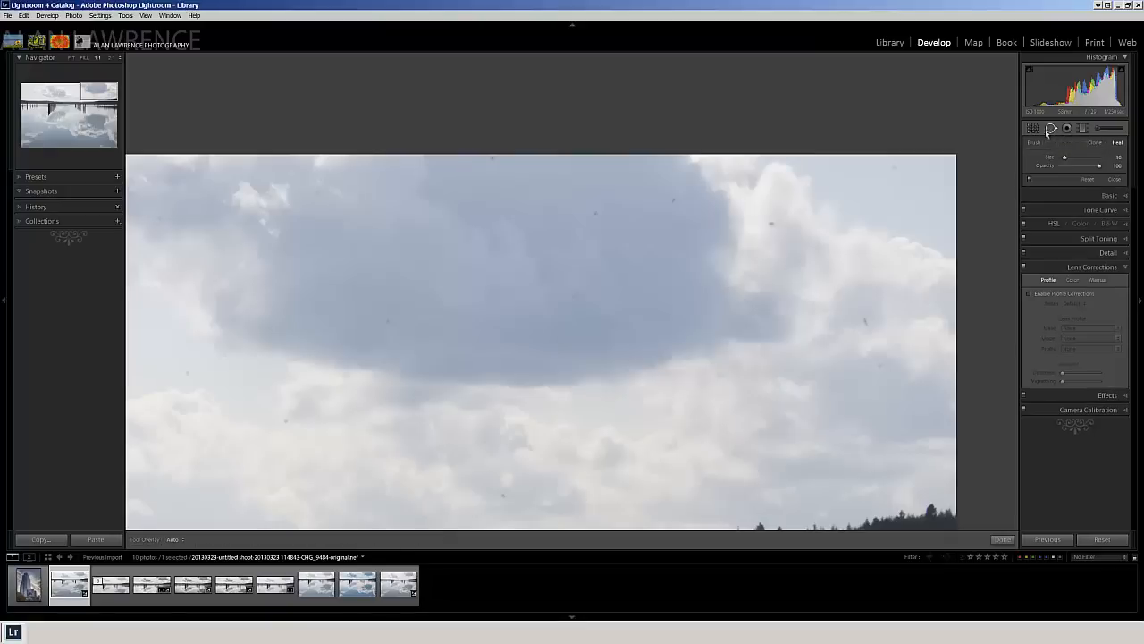
mouse_move(772, 218)
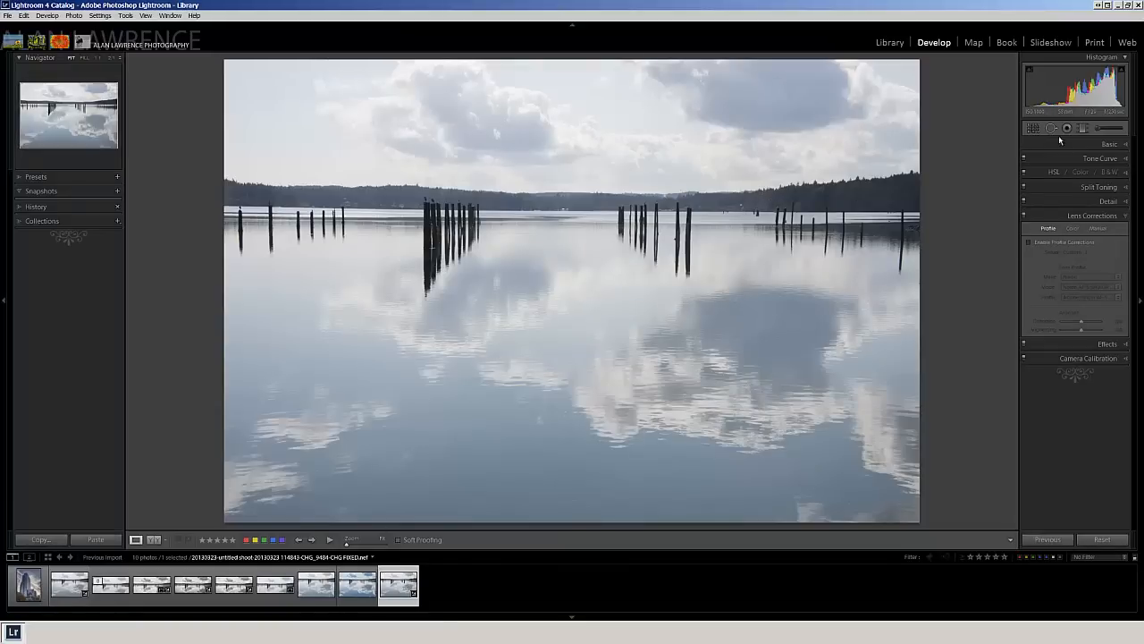
mouse_move(1053, 129)
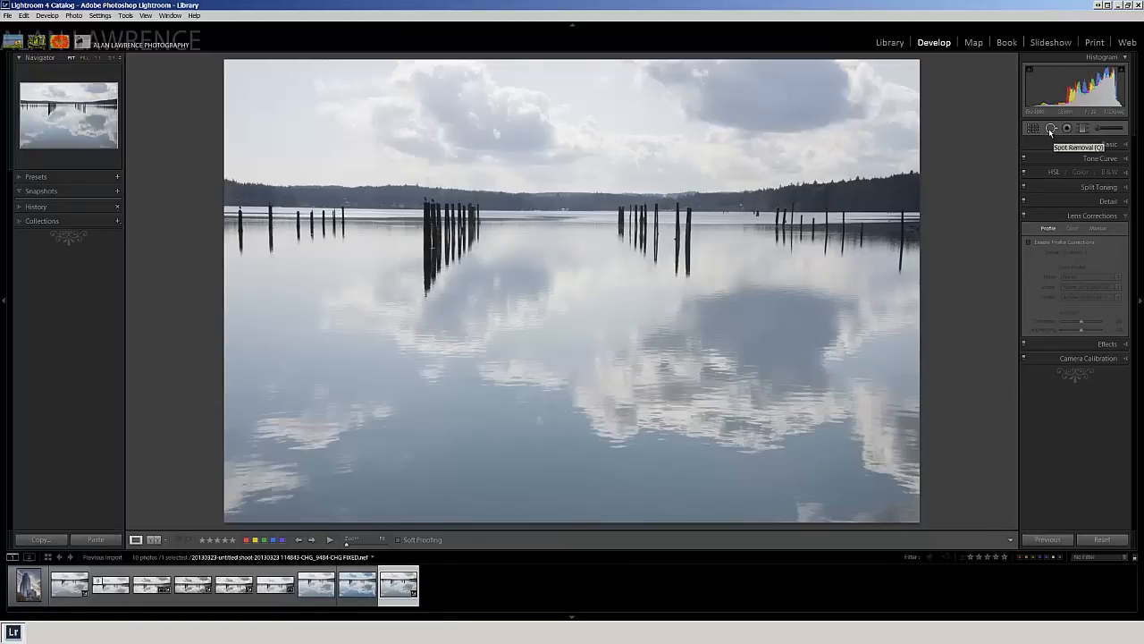
left_click(1052, 129)
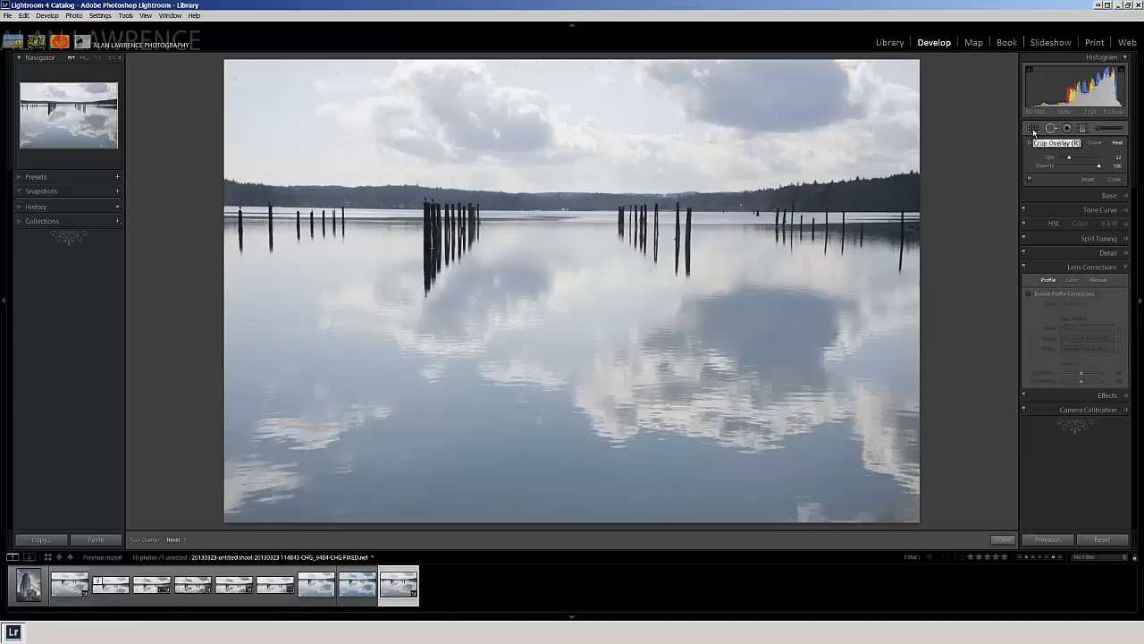
- Select the wide lake-with-pilings shot and expand its Lens Corrections Profile settings
left_click(1029, 128)
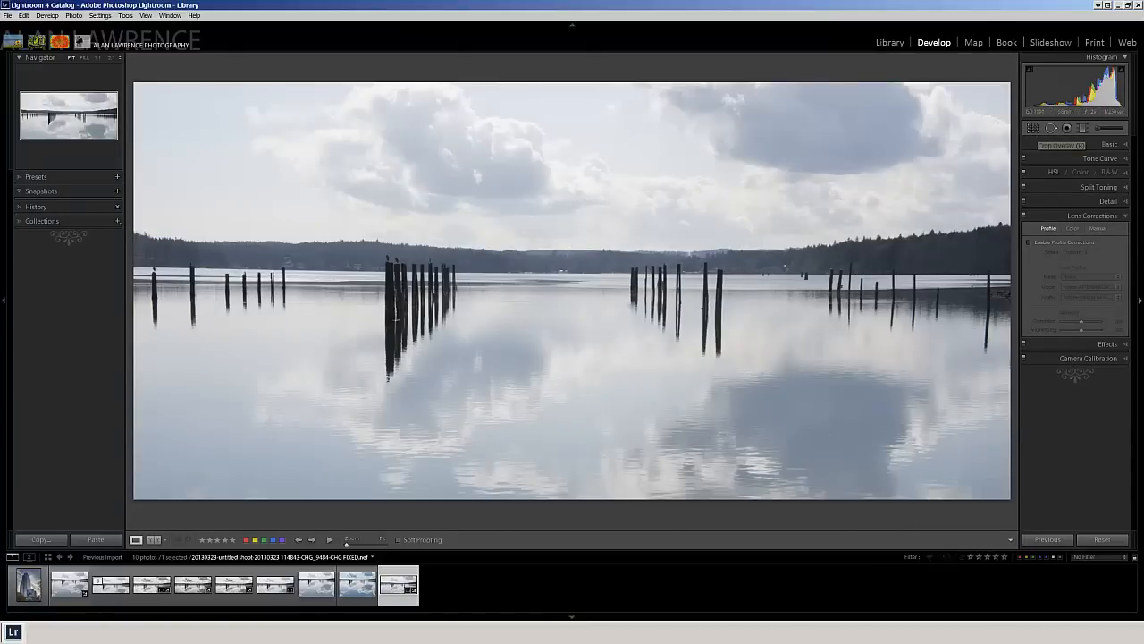
left_click(1033, 129)
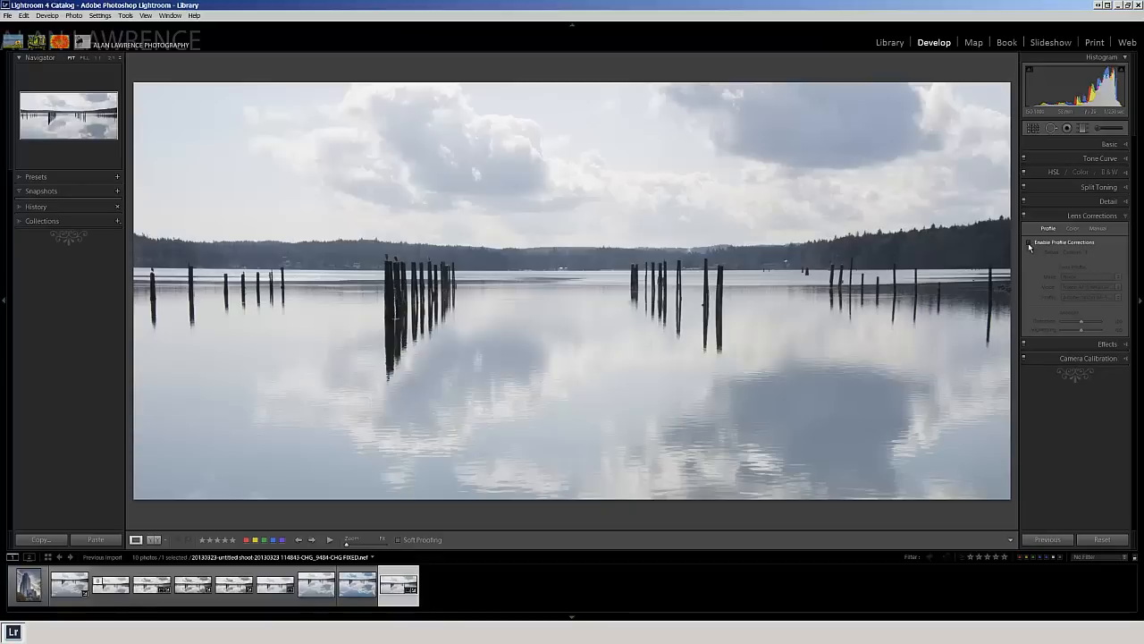
- Enable profile-based lens correction on the wide shot, then switch back to the original lake photo
left_click(1030, 243)
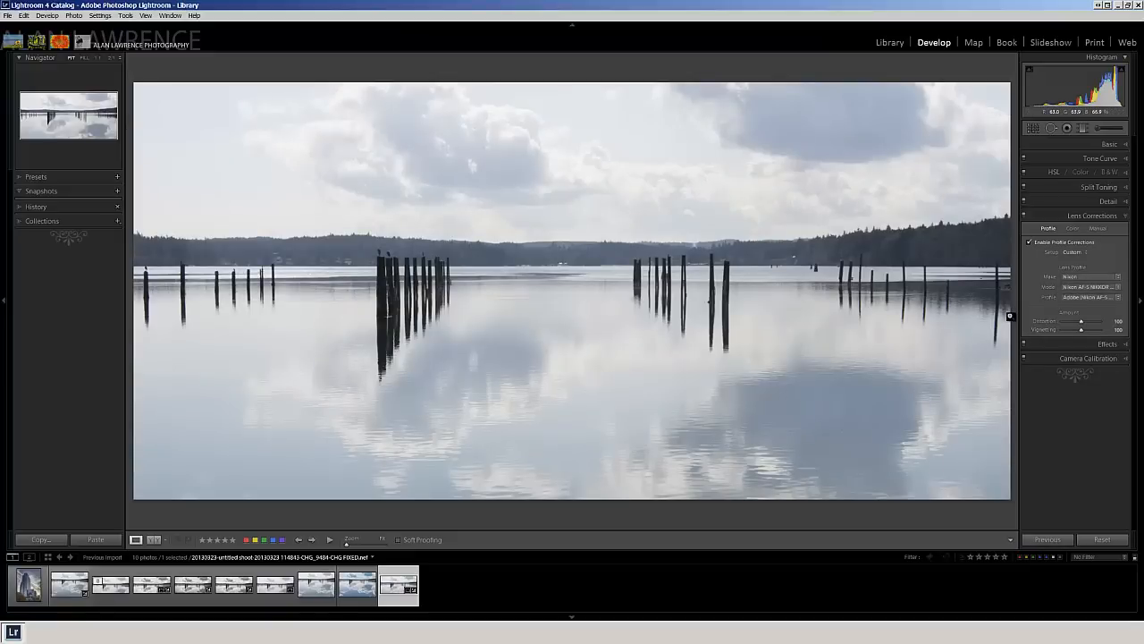
mouse_move(1099, 293)
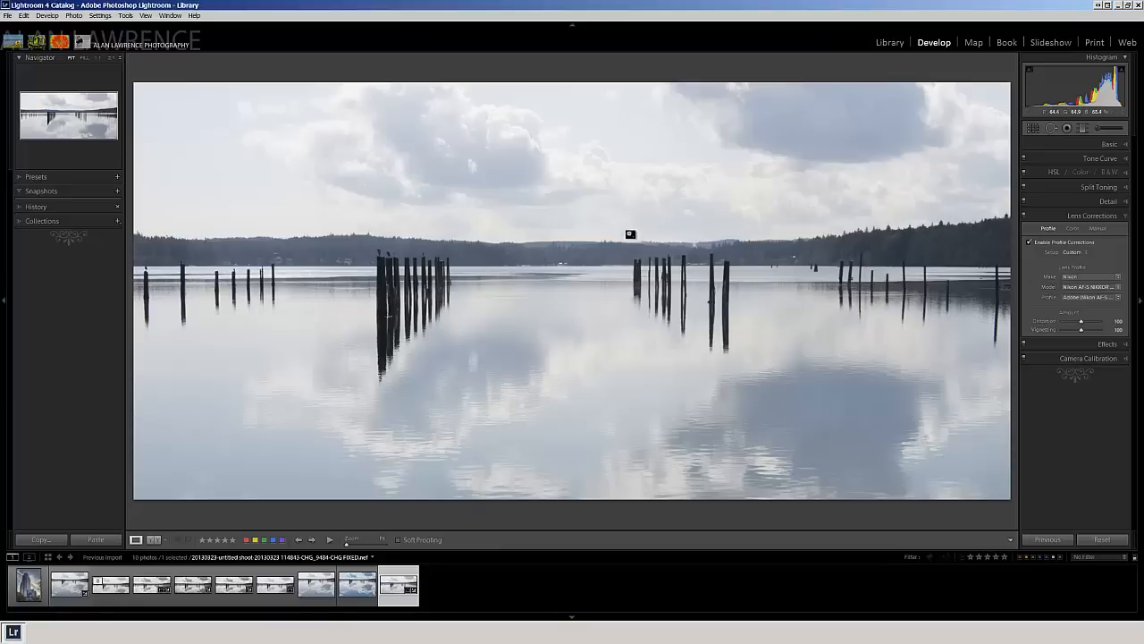
left_click(68, 587)
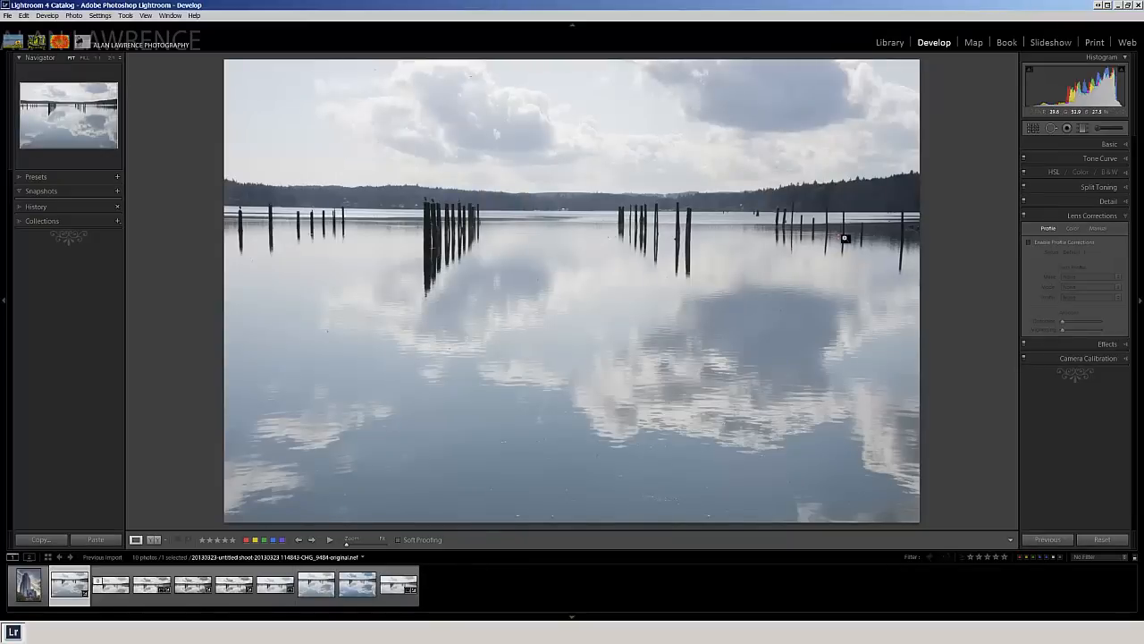
mouse_move(326, 350)
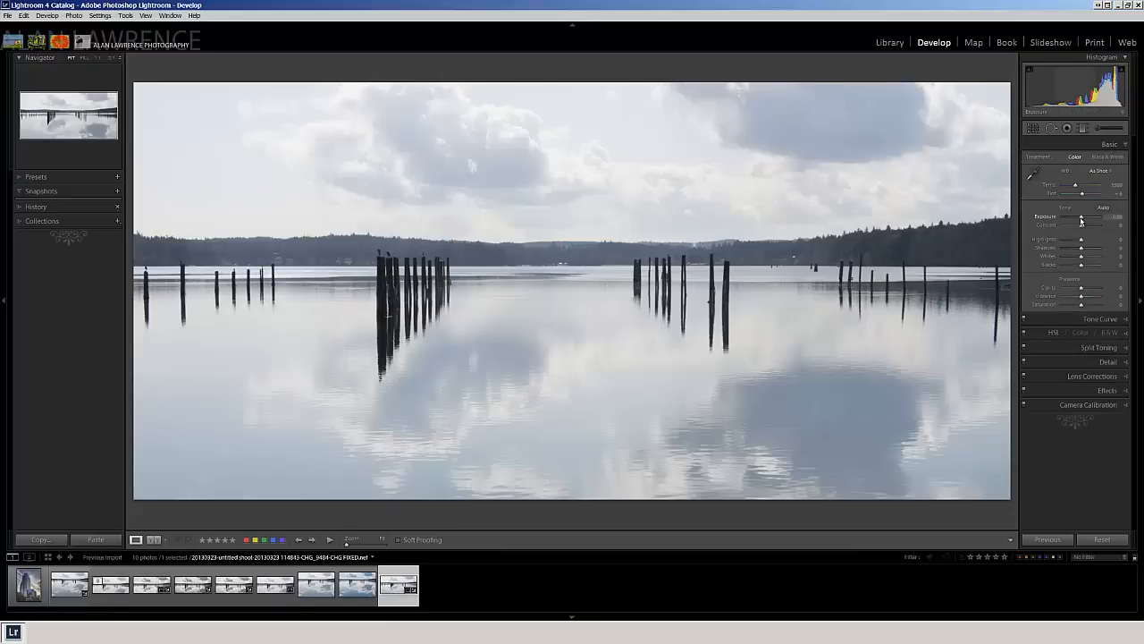
- Adjust exposure, contrast, highlights, shadows and whites to brighten clouds and lift the water
left_click_drag(1080, 220, 1076, 220)
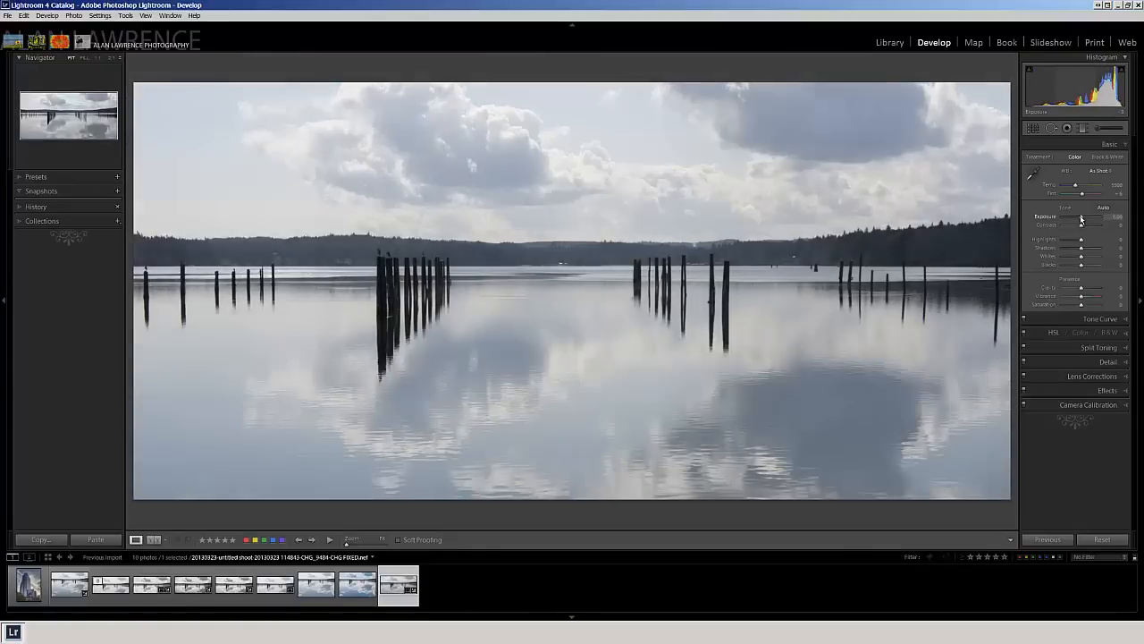
left_click_drag(1082, 220, 1076, 220)
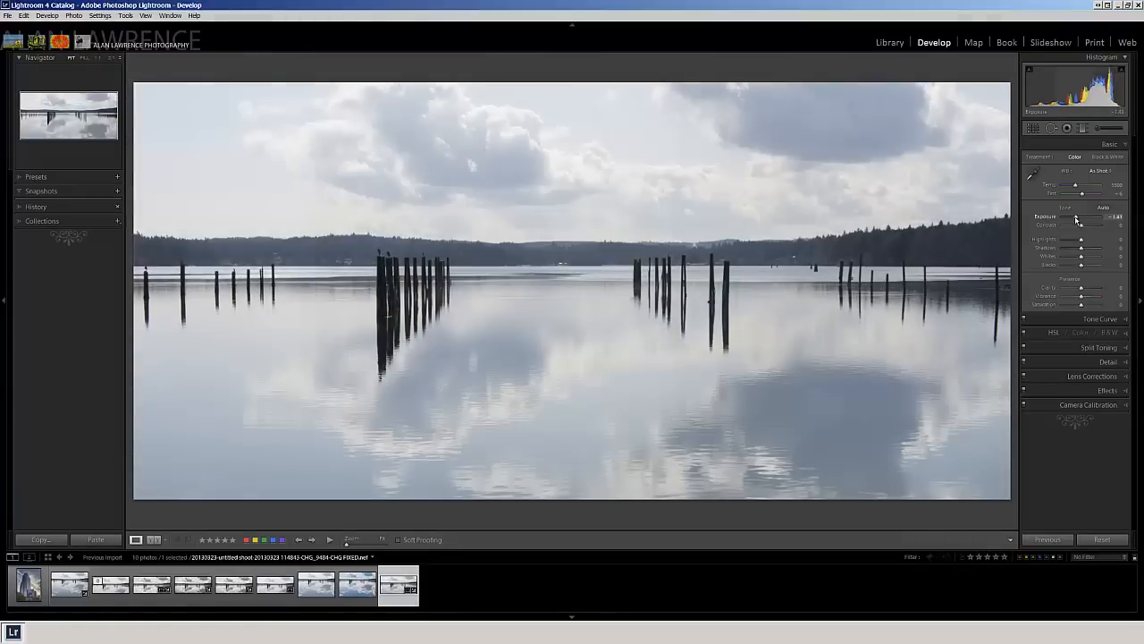
left_click_drag(1076, 218, 1082, 218)
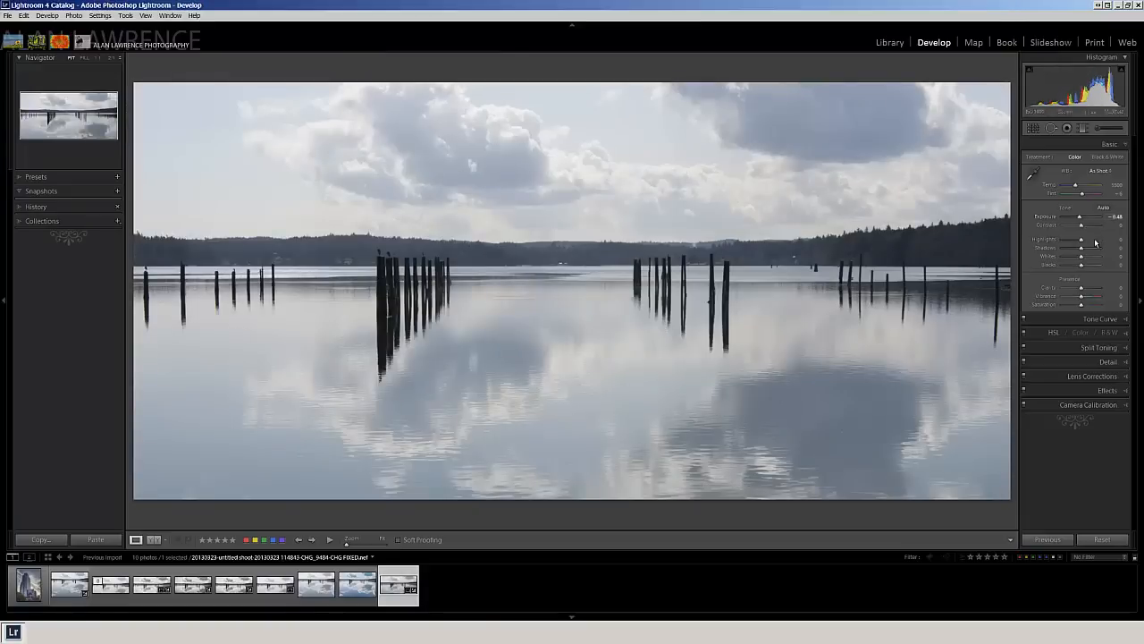
left_click_drag(1100, 247, 1082, 254)
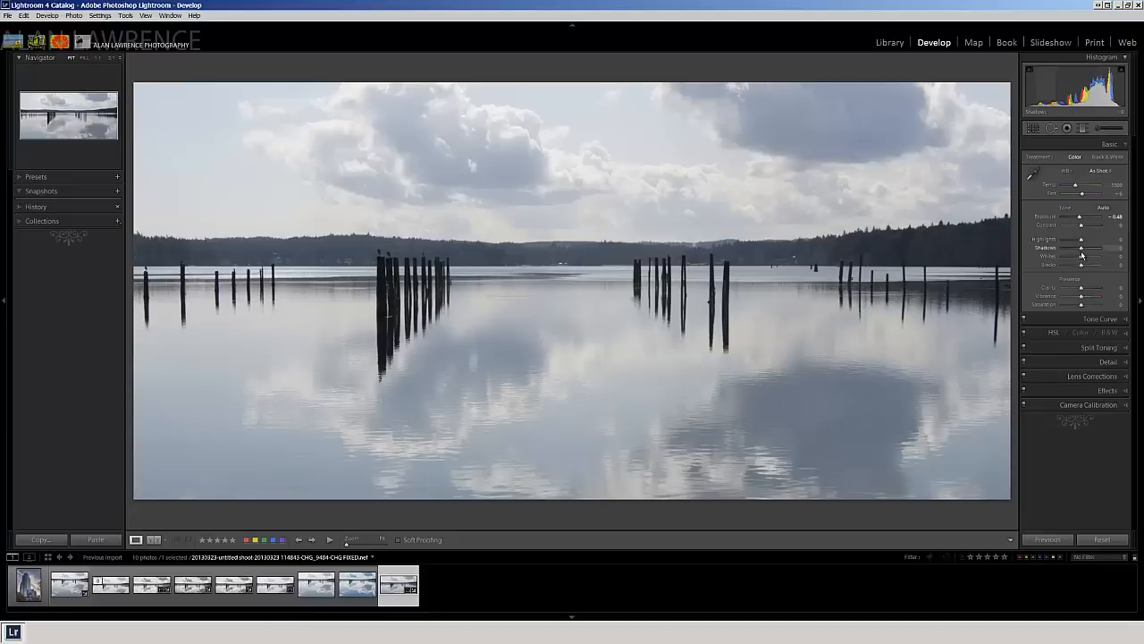
left_click_drag(1076, 248, 1094, 249)
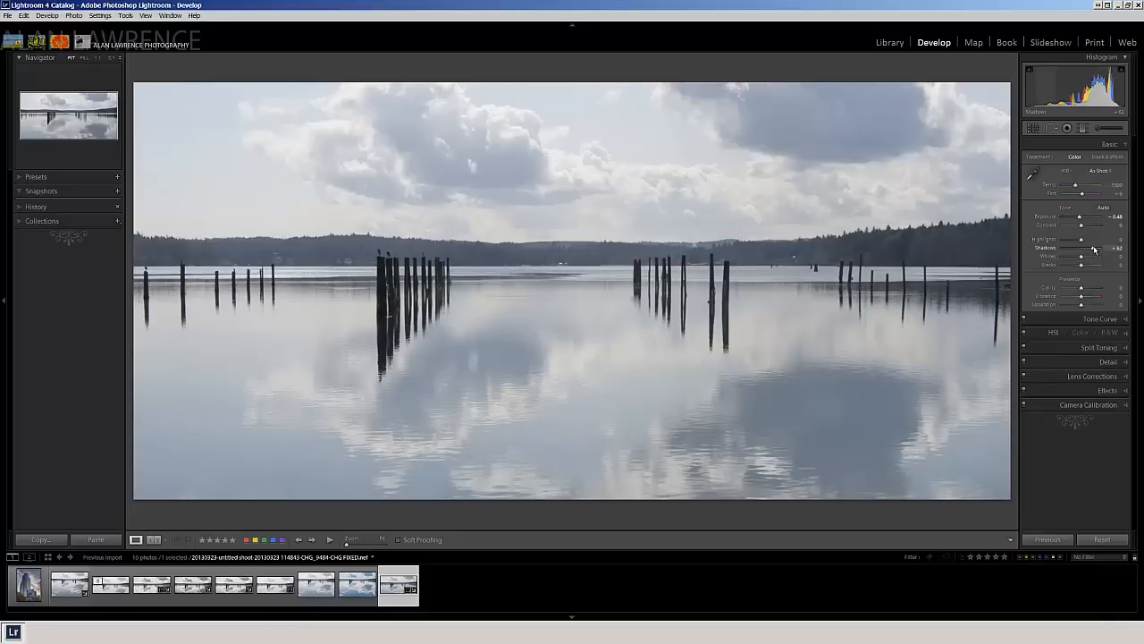
left_click_drag(1092, 247, 1099, 246)
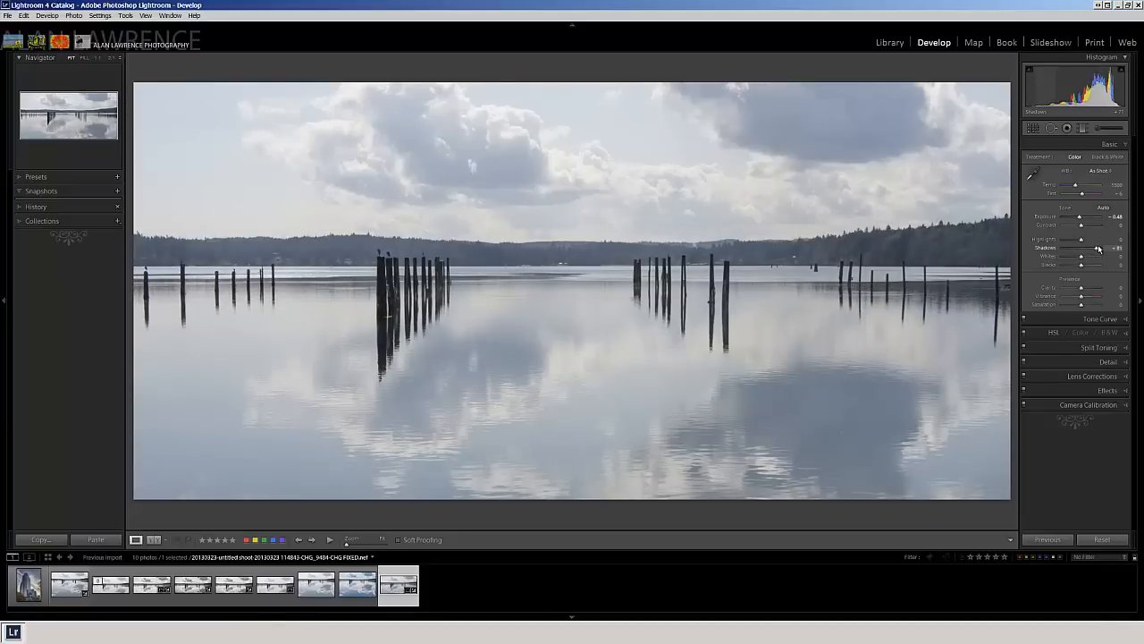
left_click_drag(1098, 249, 1092, 248)
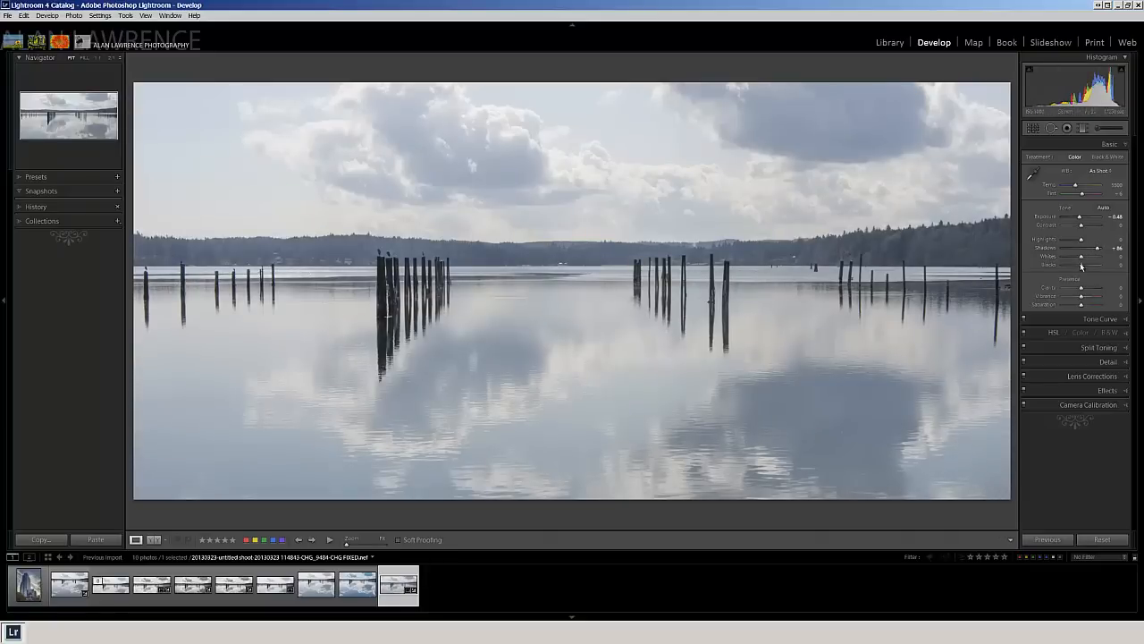
- Deepen the blacks of the pilings, add clarity and vibrance, and refine exposure and highlights
left_click_drag(1082, 266, 1089, 266)
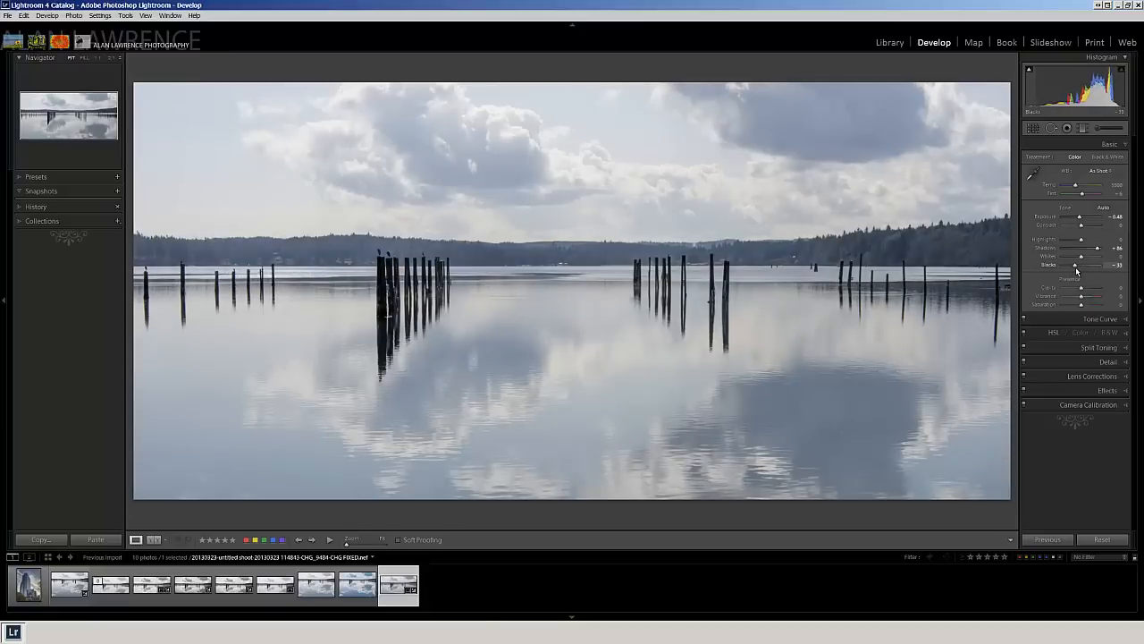
left_click_drag(1072, 265, 1082, 265)
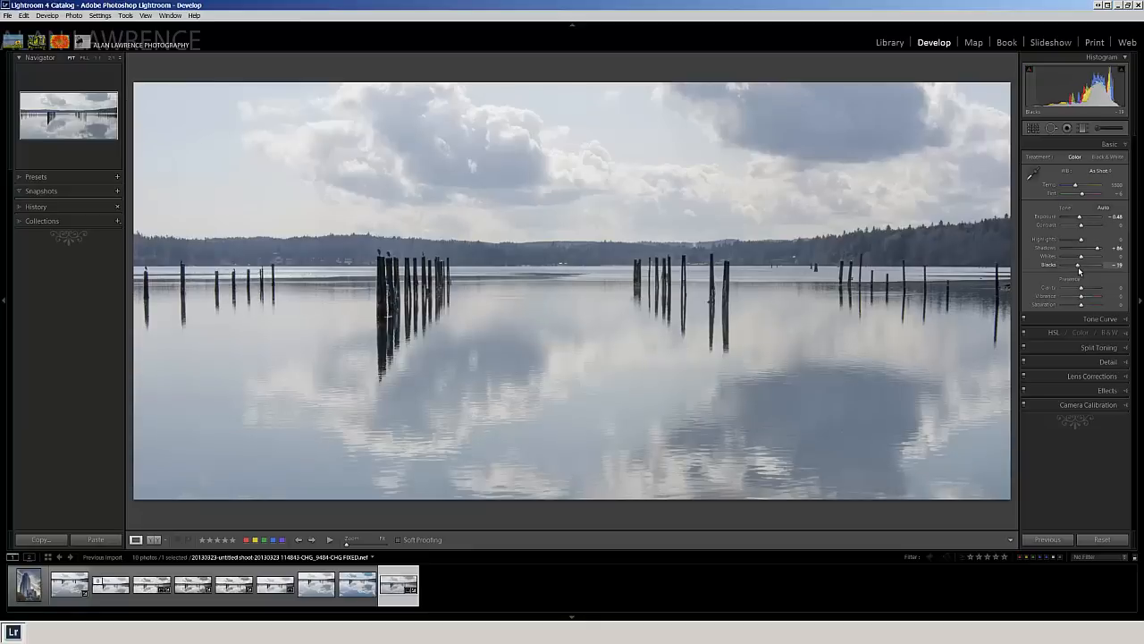
mouse_move(412, 272)
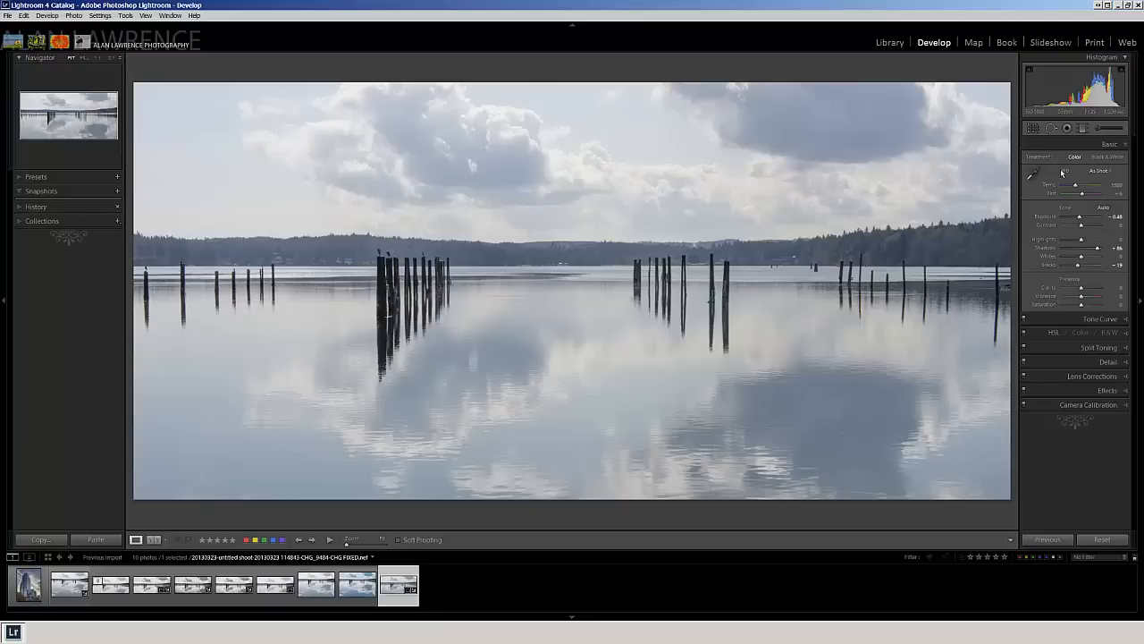
left_click_drag(1079, 286, 1087, 286)
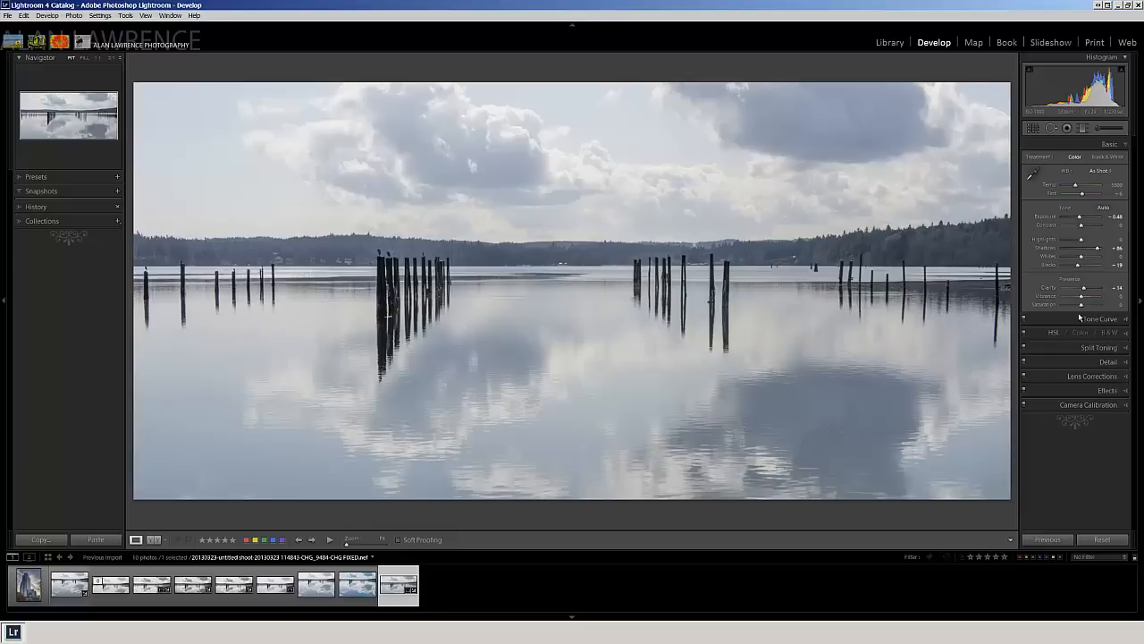
left_click_drag(1080, 304, 1092, 304)
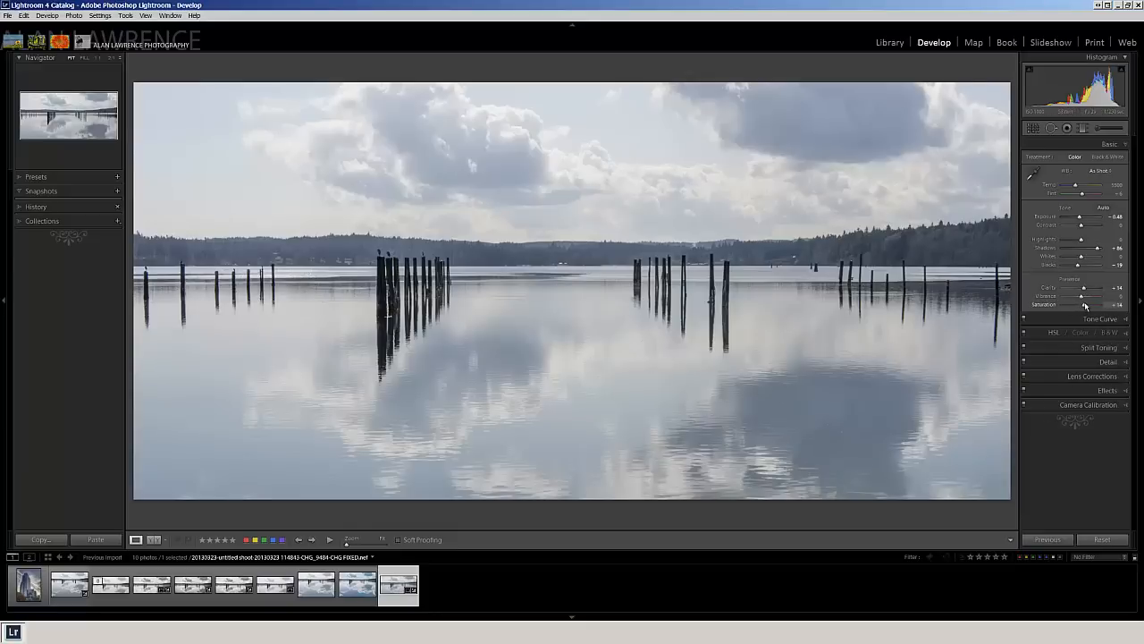
left_click_drag(1080, 304, 1094, 304)
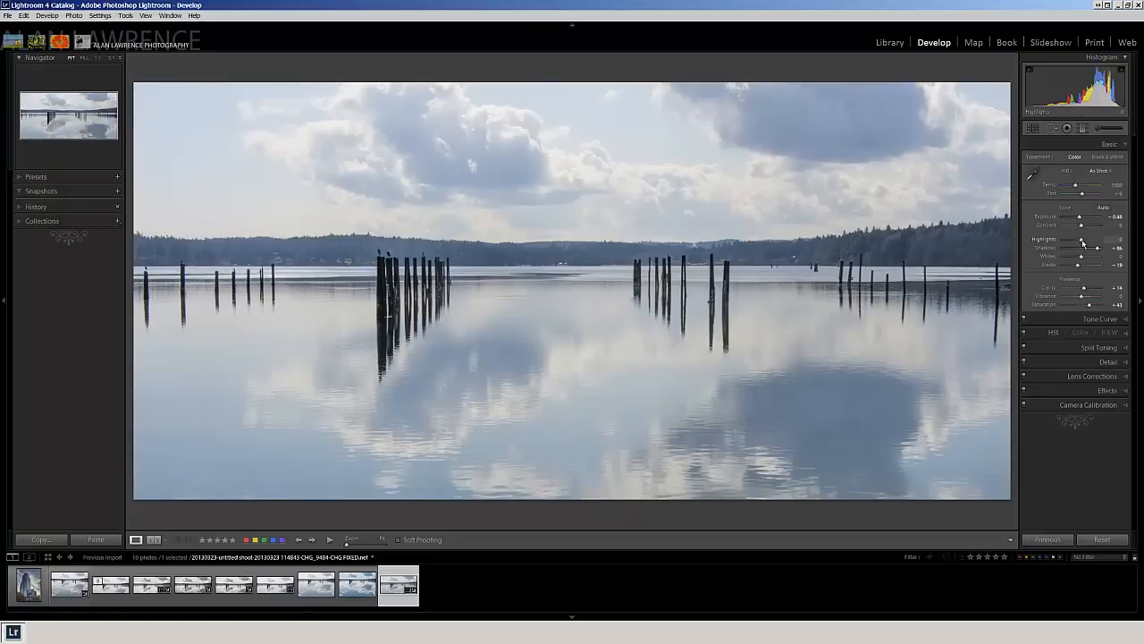
left_click_drag(1082, 247, 1062, 247)
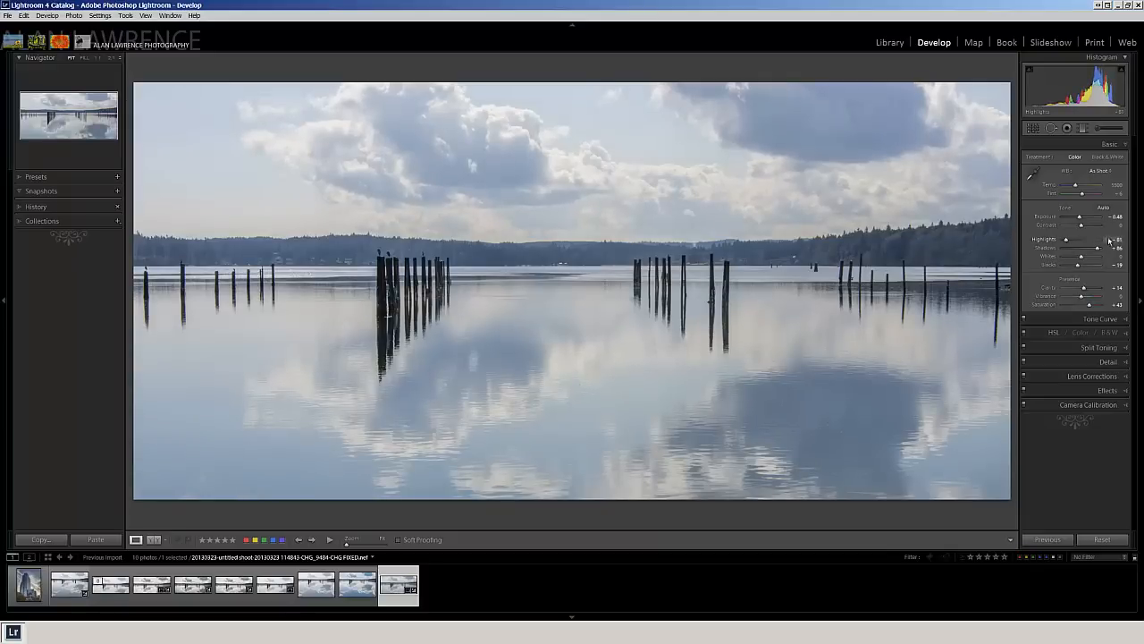
mouse_move(858, 158)
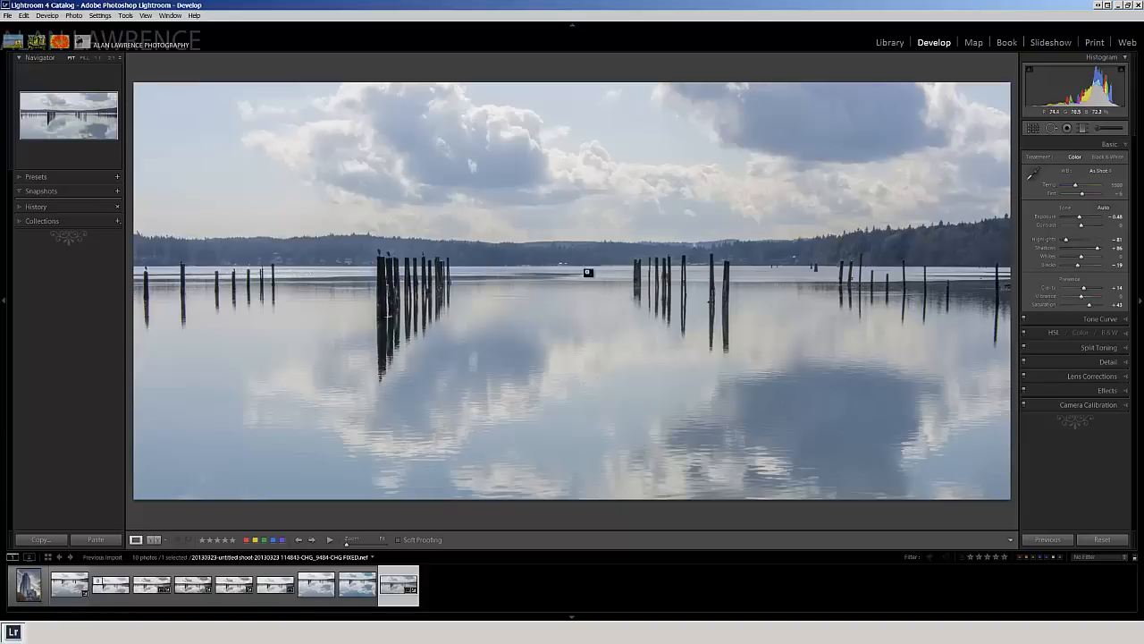
- Send the lake photo to Adobe Photoshop CS6 via Edit In for retouching
right_click(588, 272)
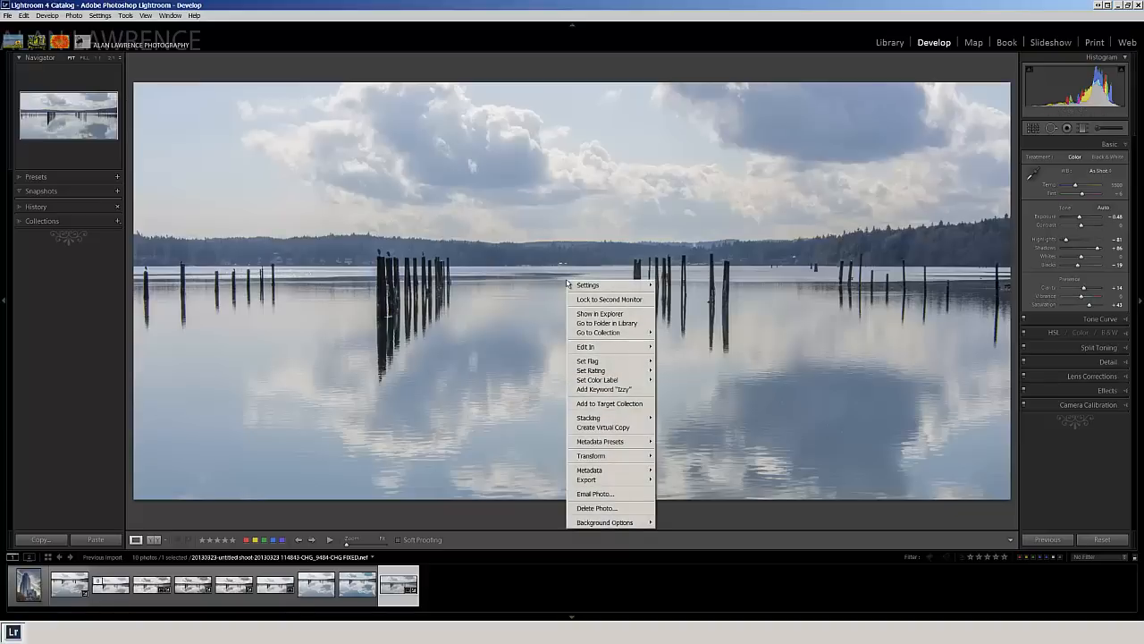
mouse_move(586, 347)
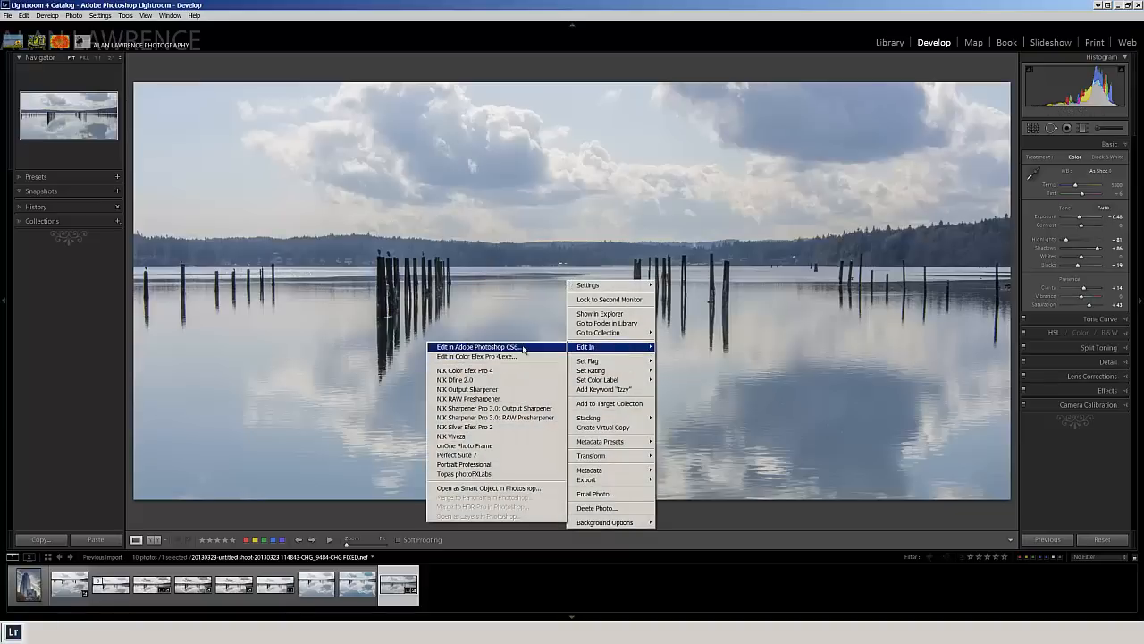
left_click(477, 347)
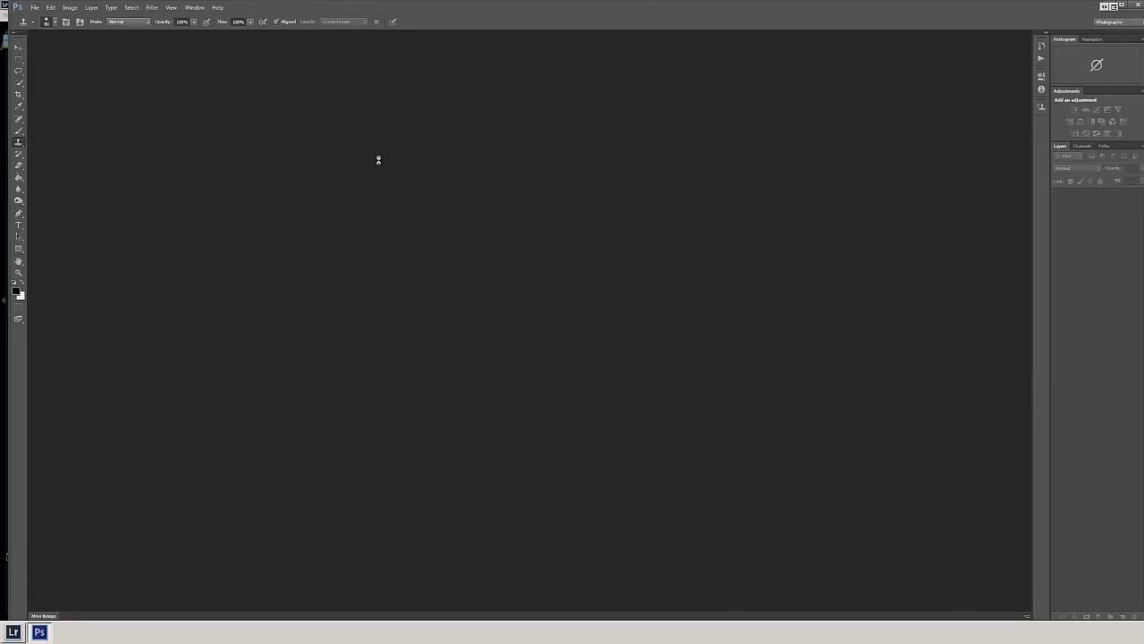
mouse_move(136, 438)
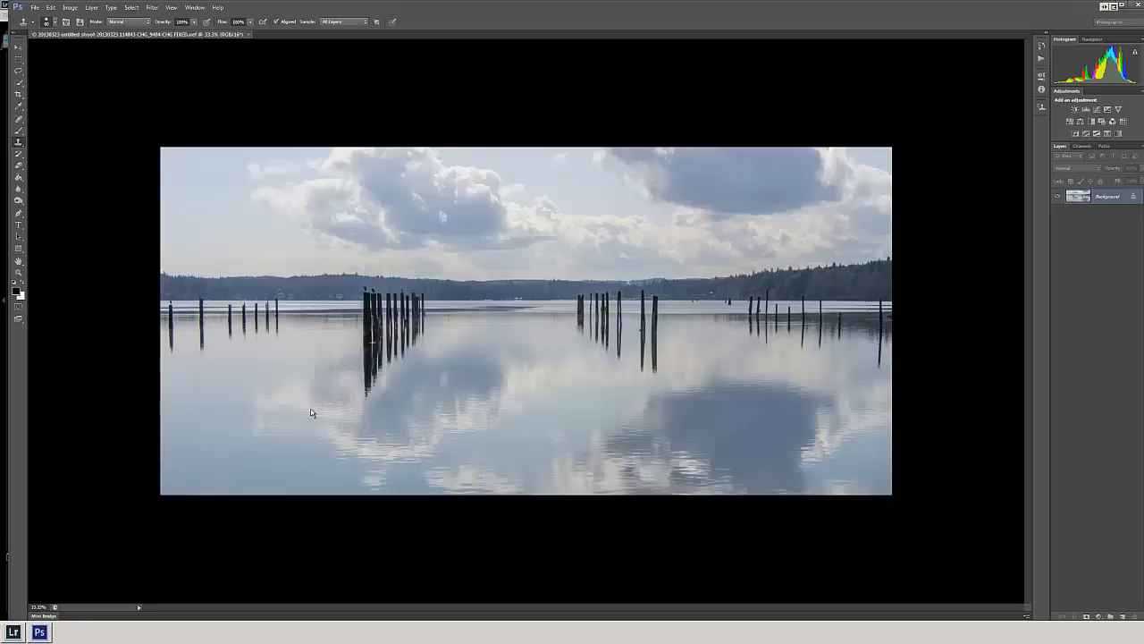
mouse_move(282, 93)
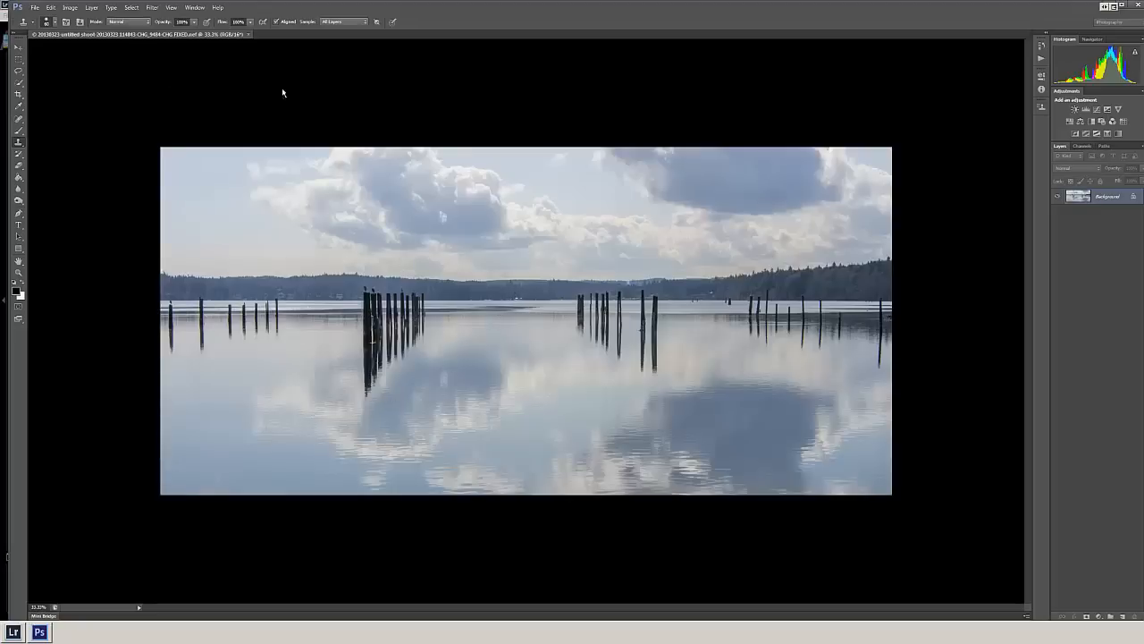
mouse_move(233, 289)
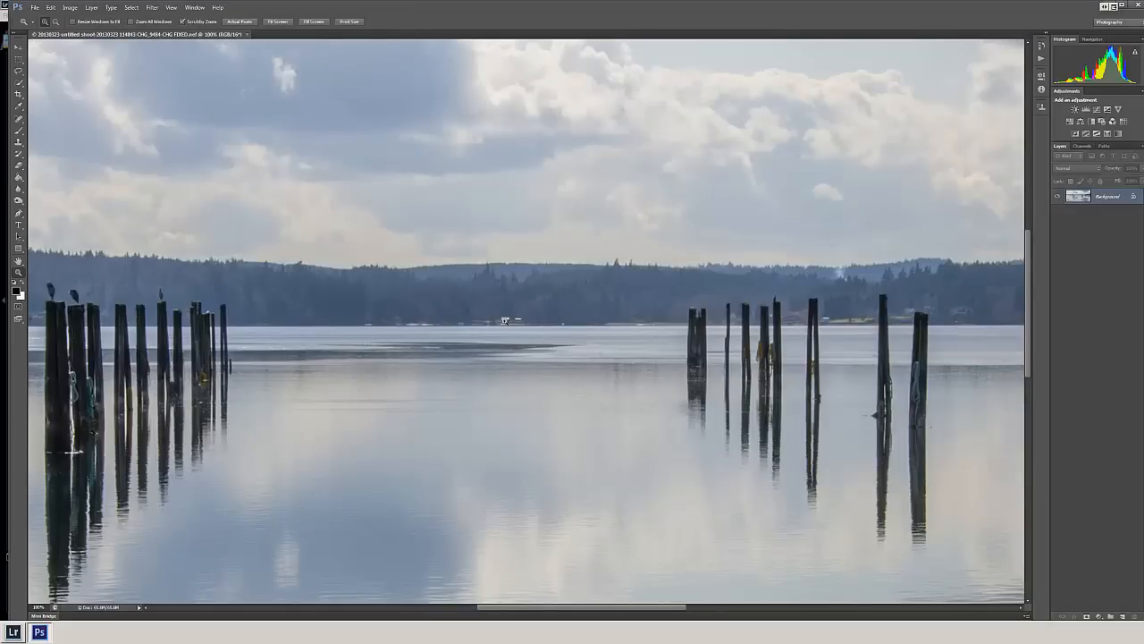
mouse_move(105, 143)
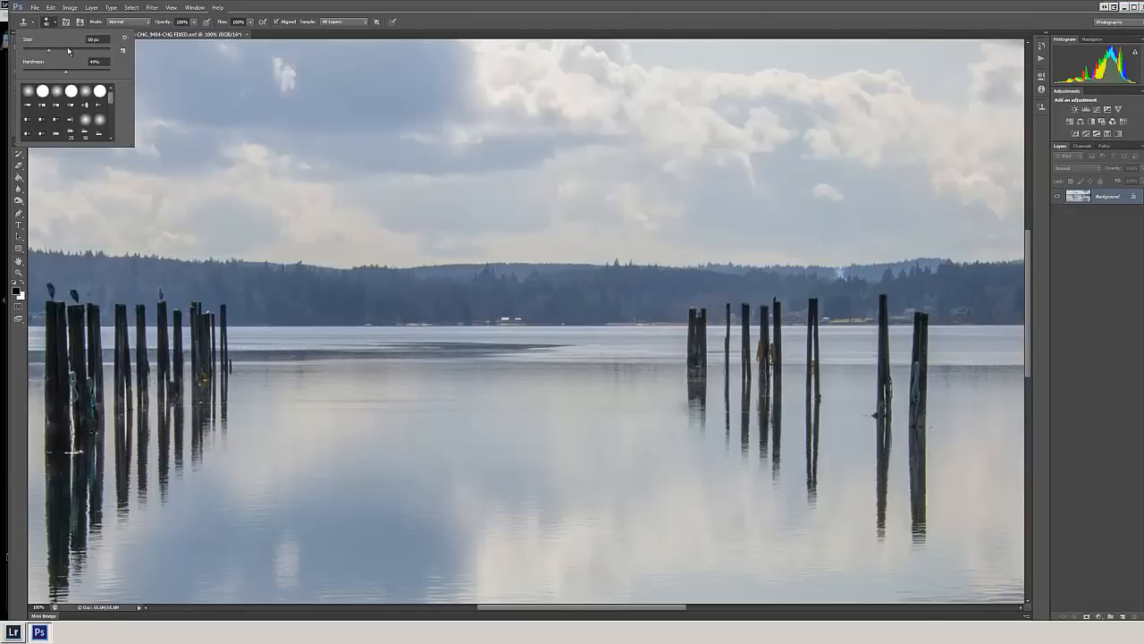
mouse_move(515, 311)
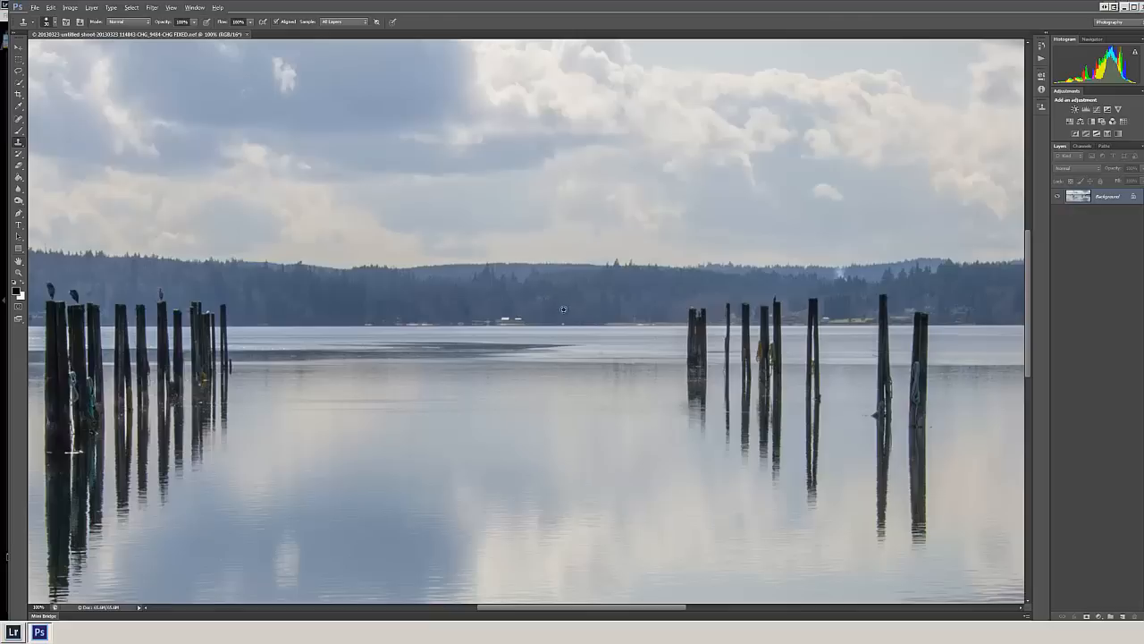
mouse_move(568, 324)
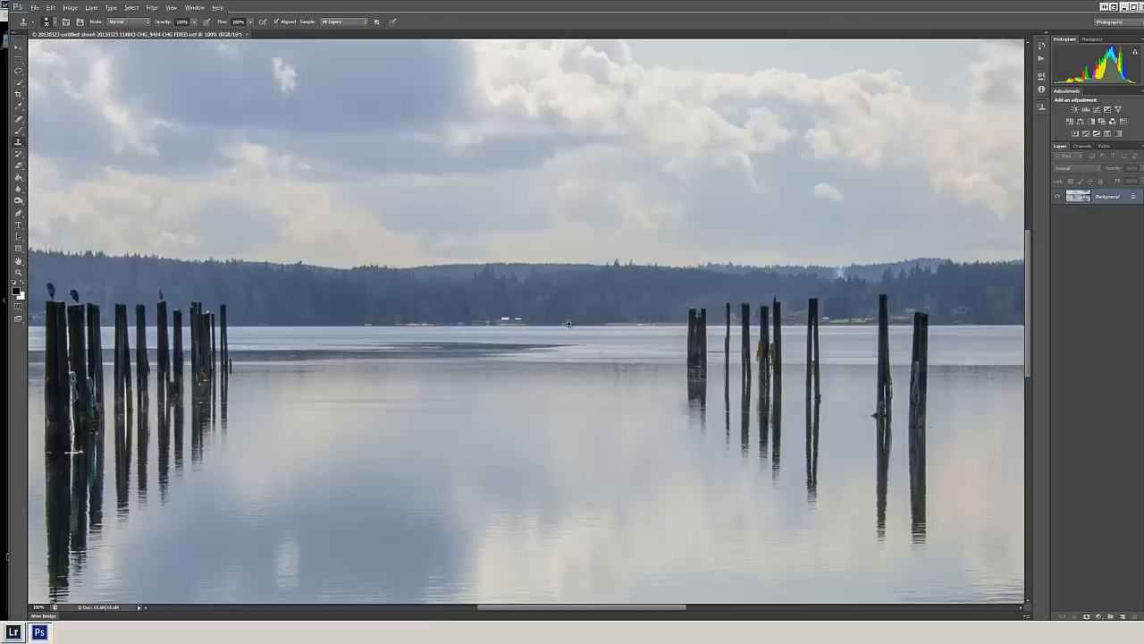
mouse_move(593, 324)
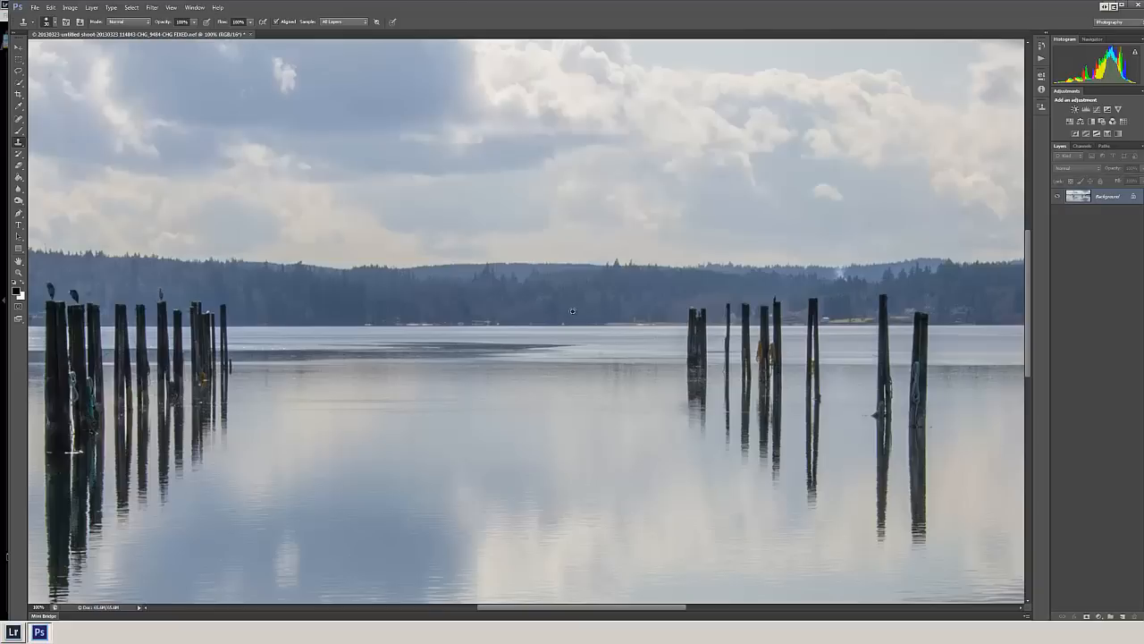
mouse_move(565, 318)
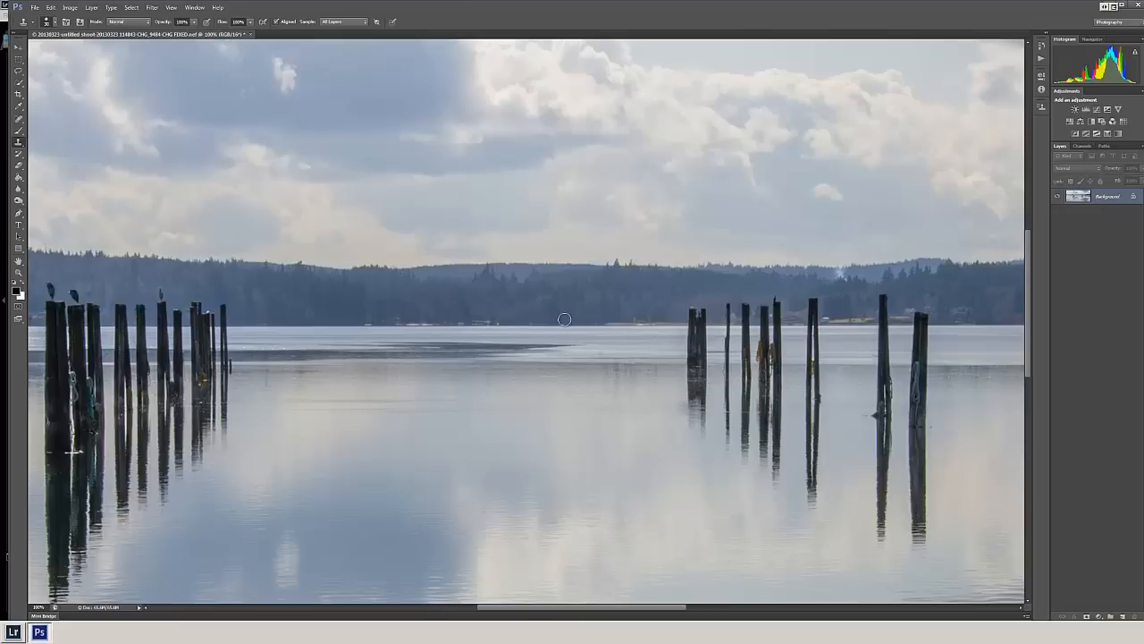
mouse_move(538, 306)
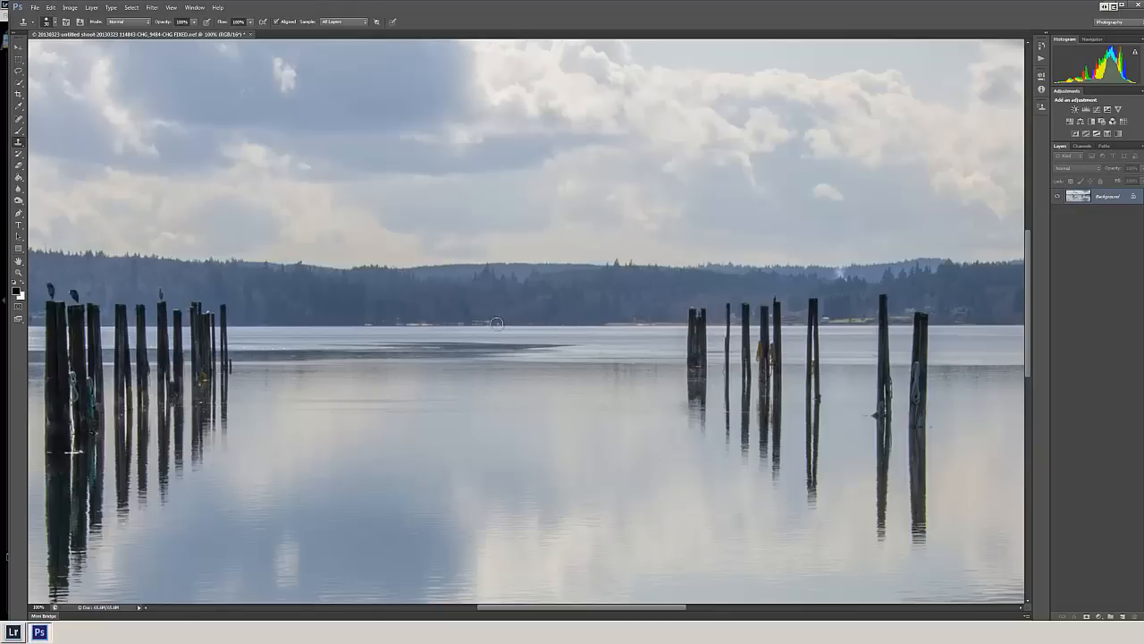
mouse_move(476, 327)
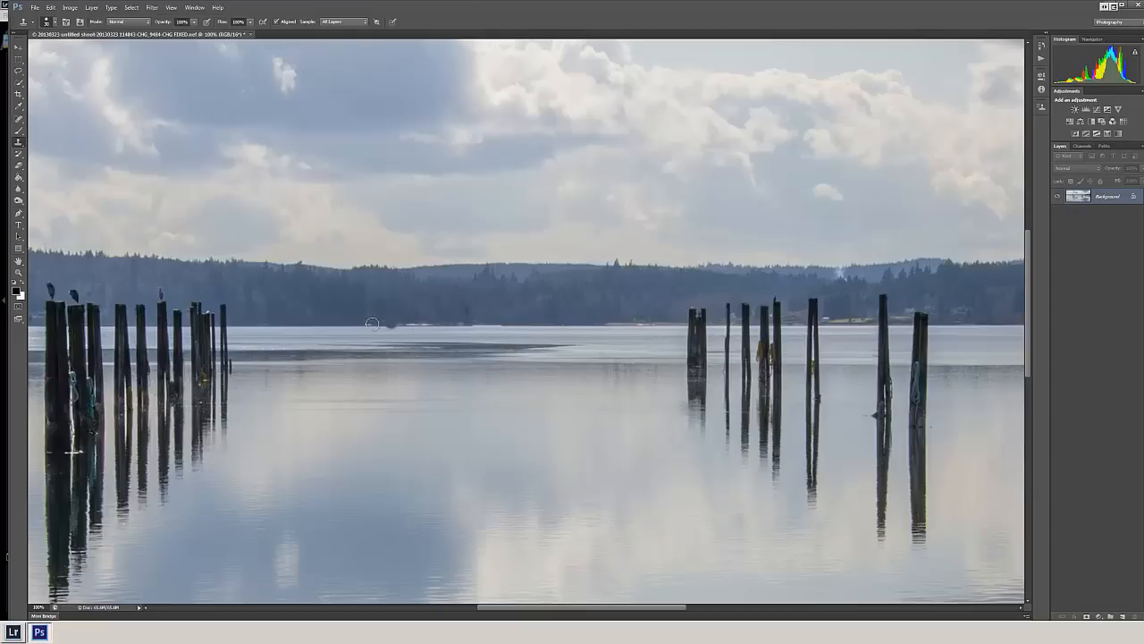
mouse_move(284, 323)
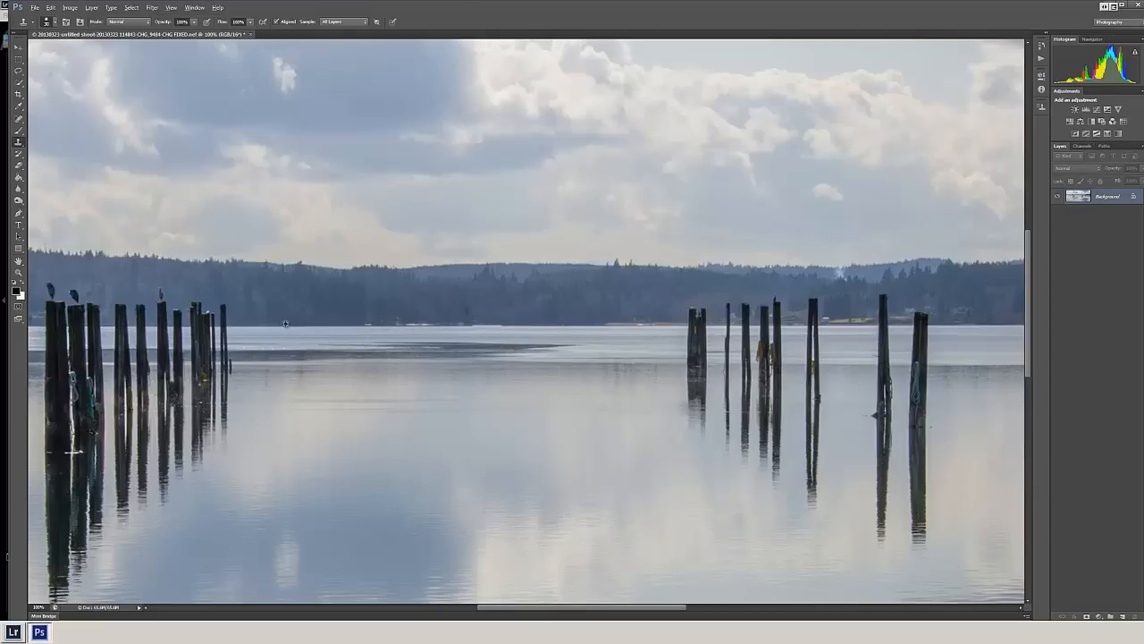
mouse_move(357, 325)
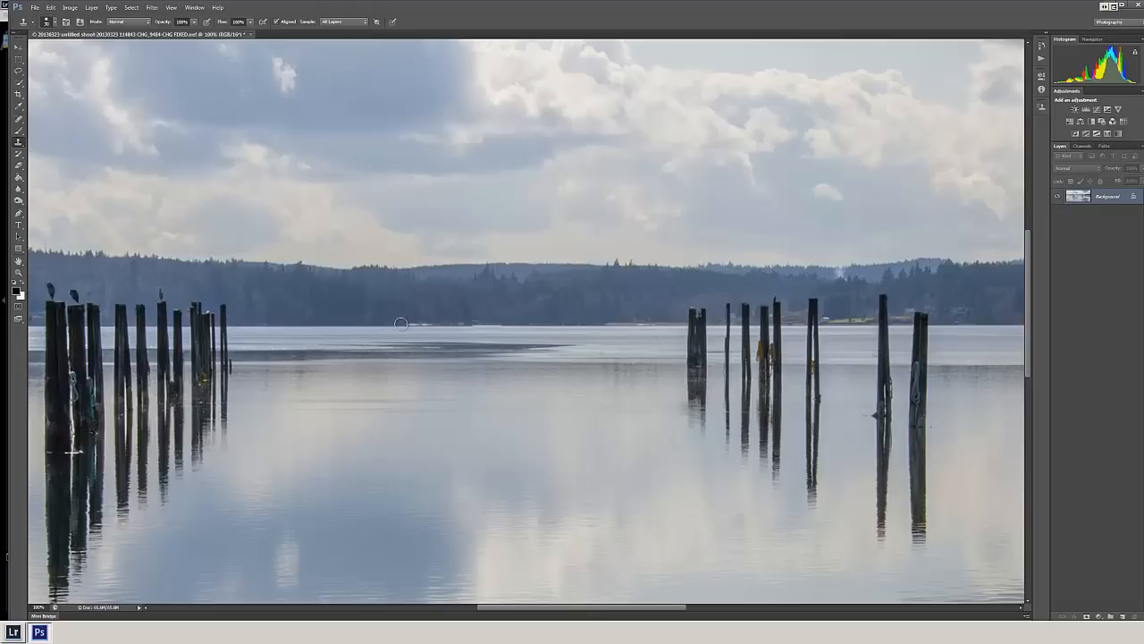
mouse_move(409, 322)
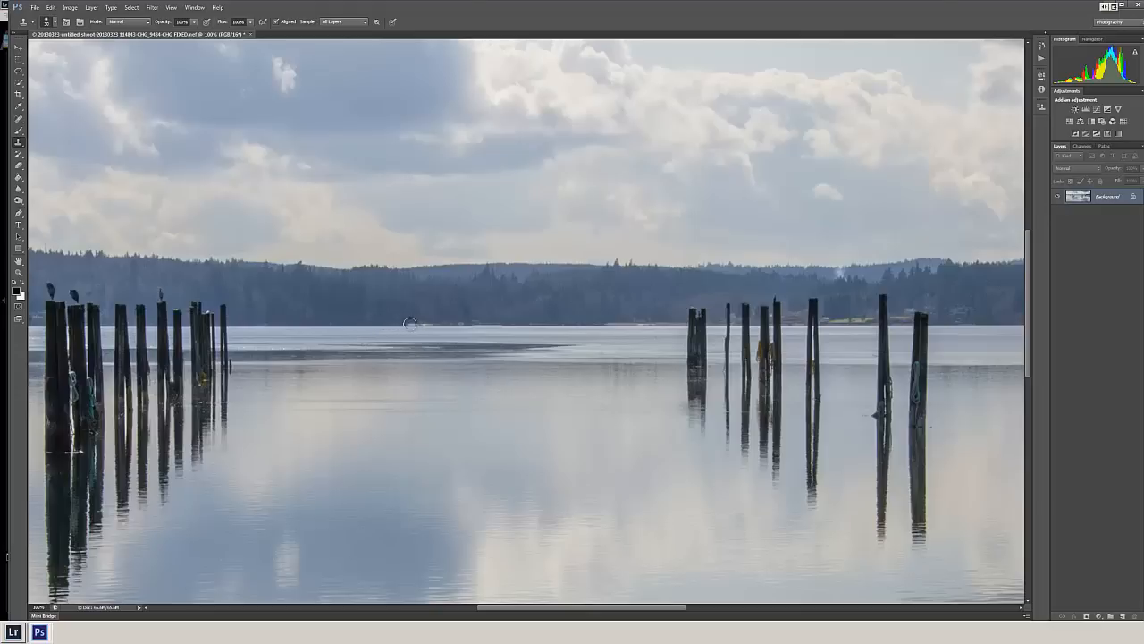
mouse_move(433, 322)
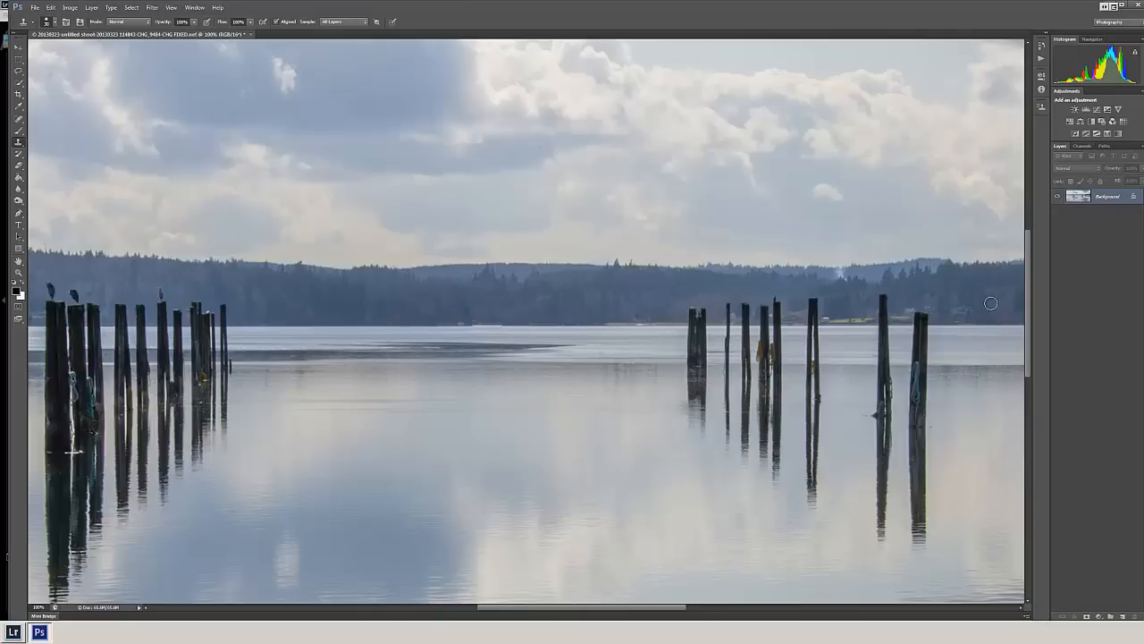
mouse_move(830, 318)
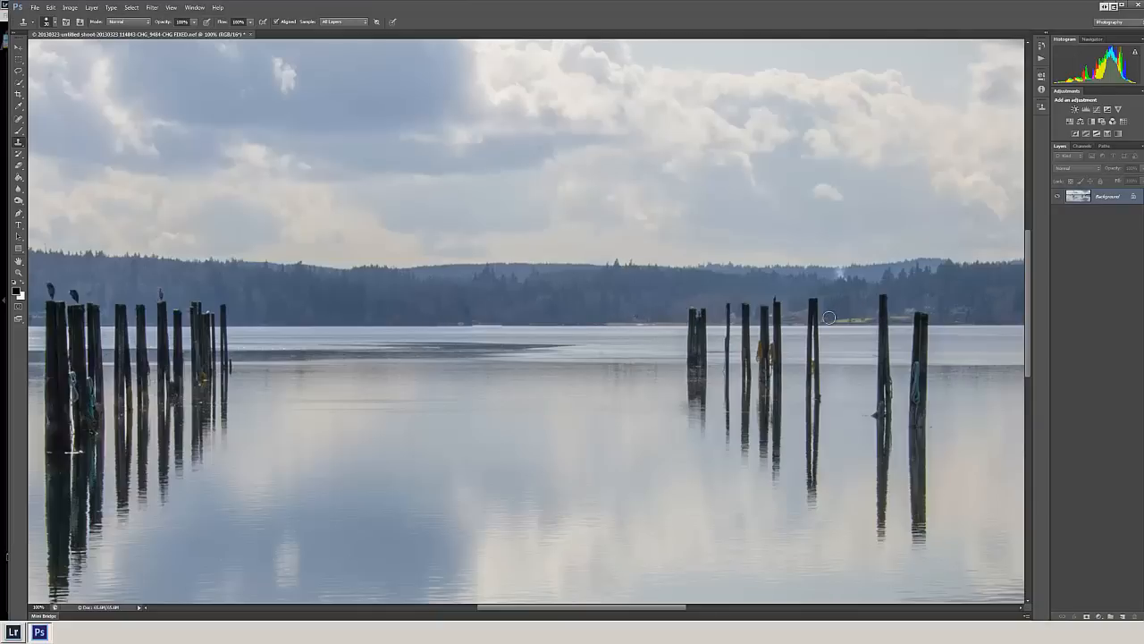
mouse_move(831, 315)
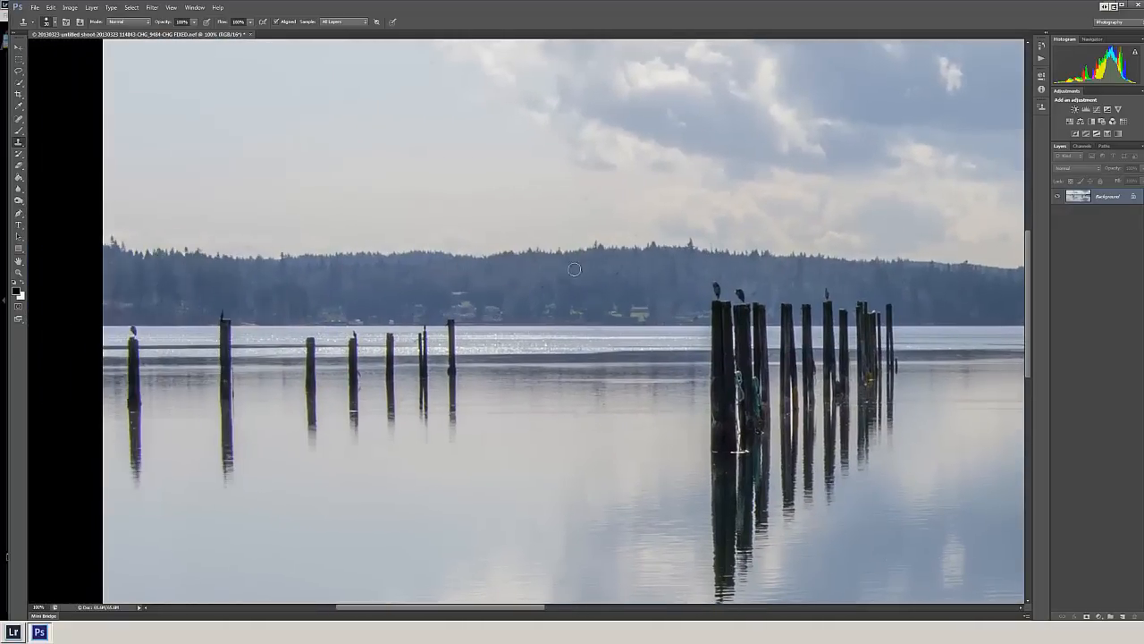
mouse_move(607, 272)
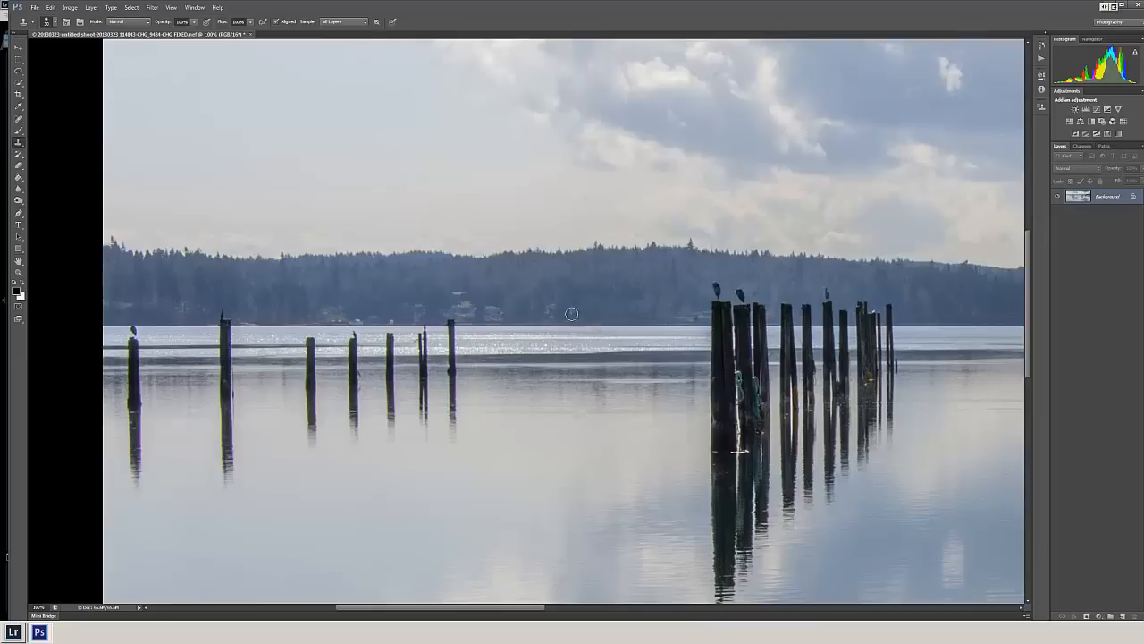
mouse_move(547, 314)
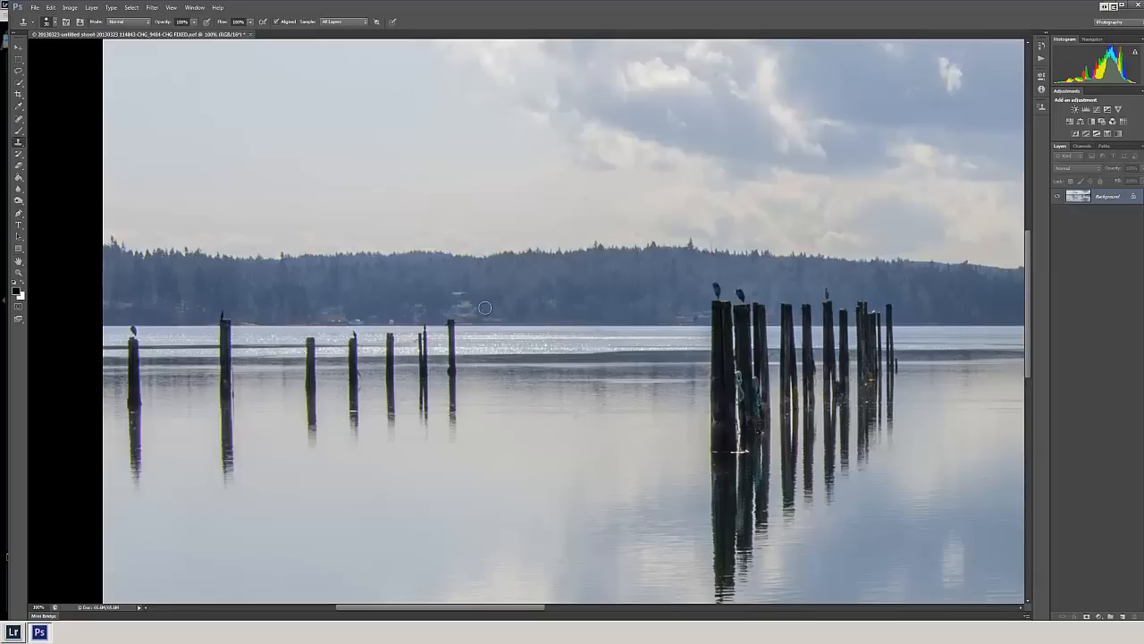
mouse_move(468, 307)
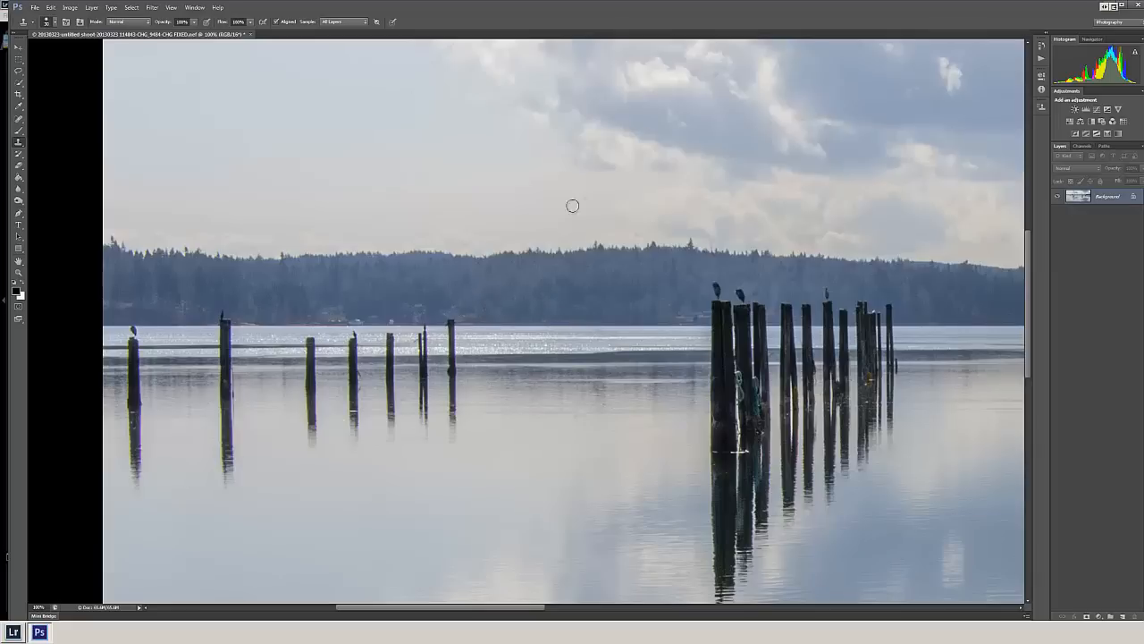
mouse_move(537, 229)
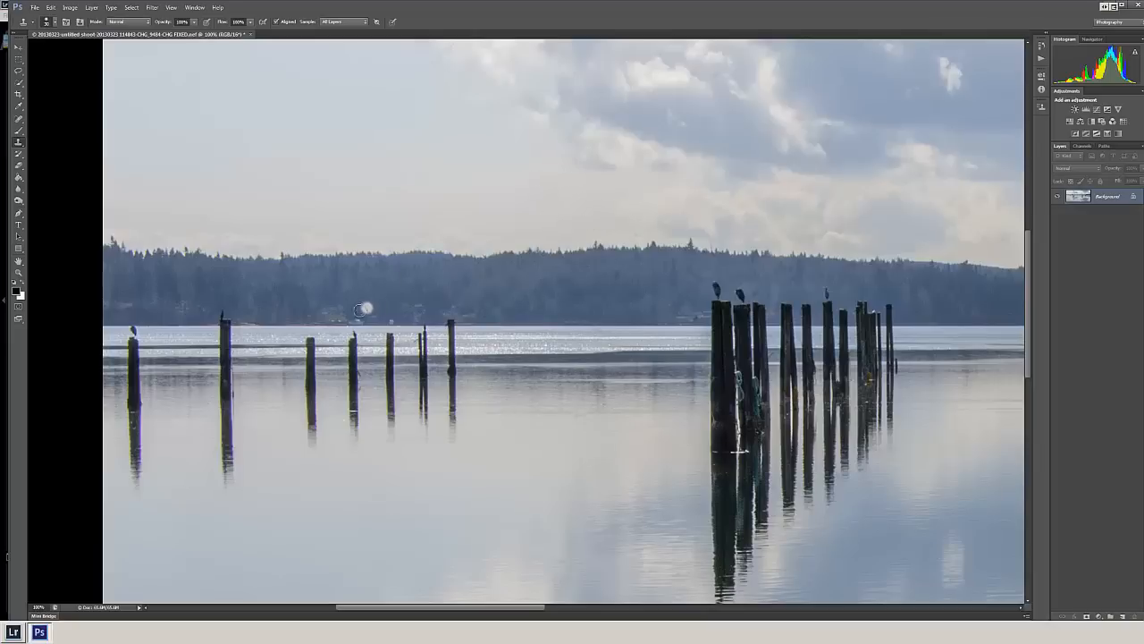
mouse_move(386, 304)
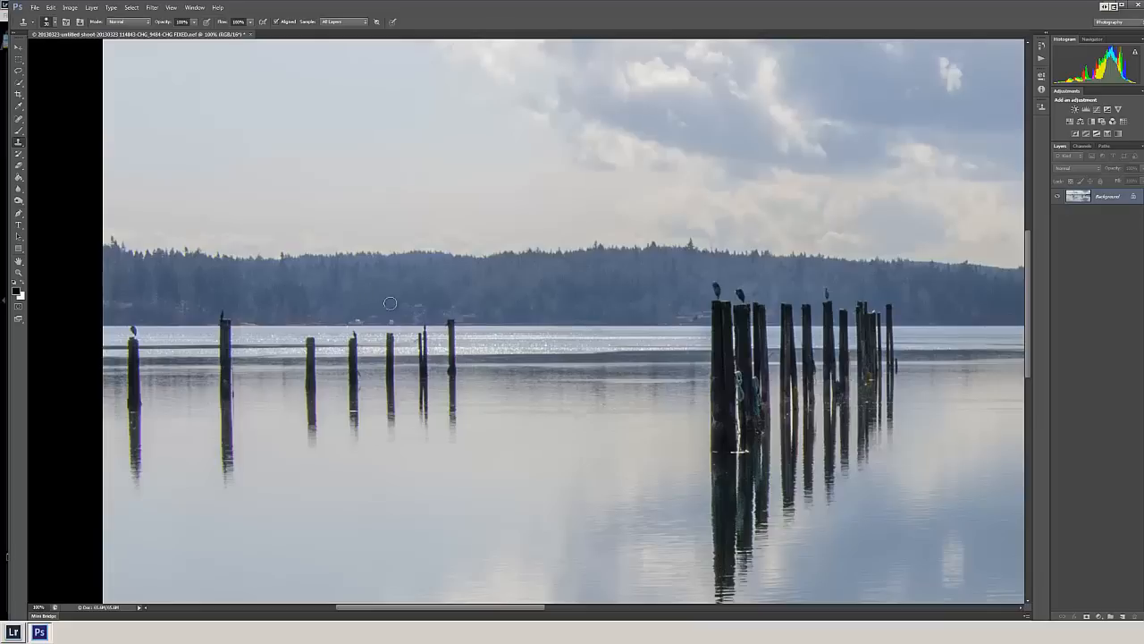
mouse_move(378, 311)
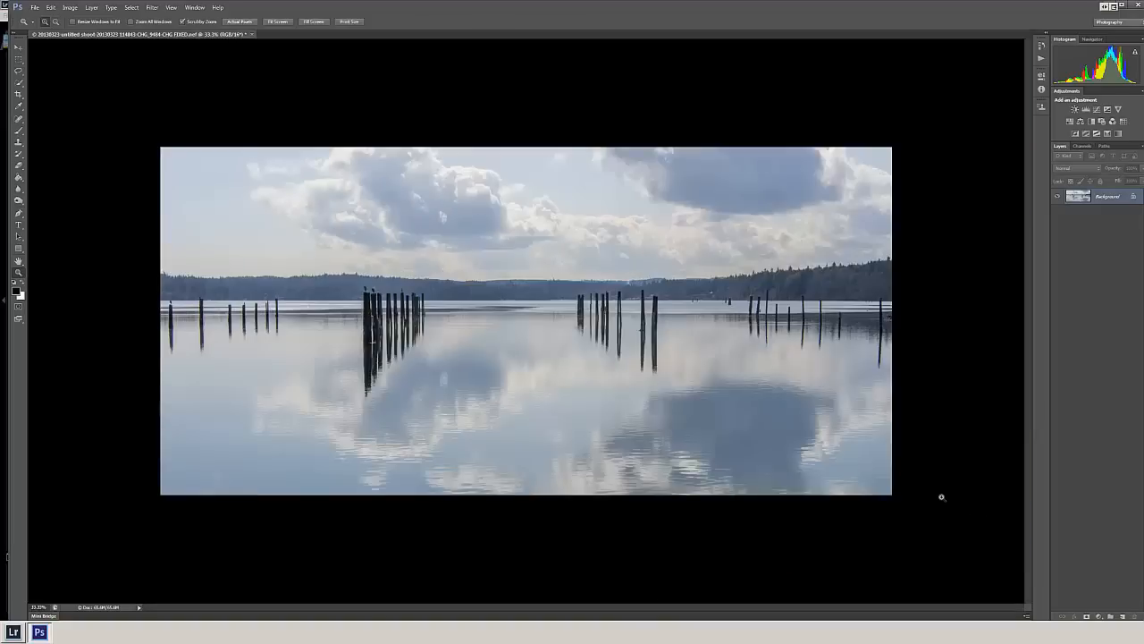
mouse_move(736, 292)
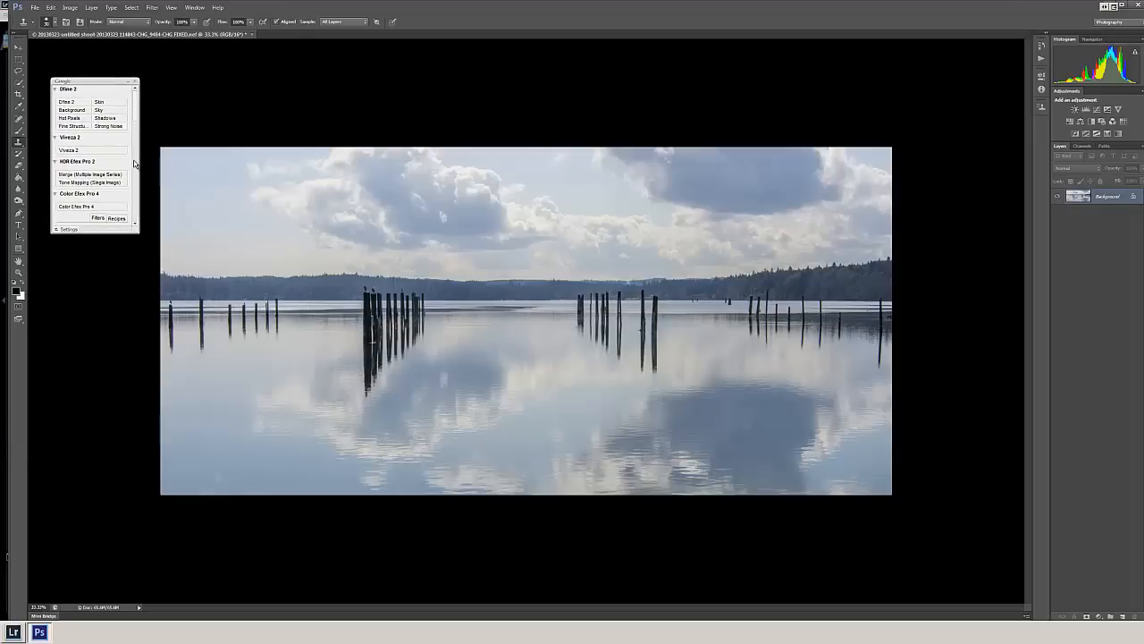
- Scroll the Nik plug-in launcher list over the fitted lake photo
scroll("down", 3)
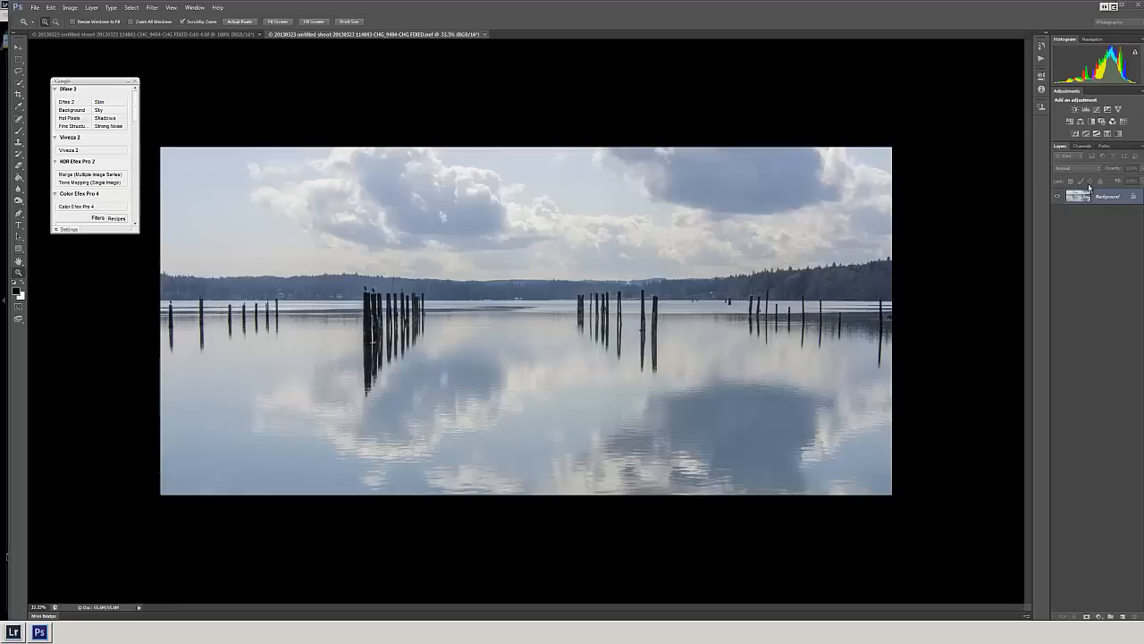
mouse_move(389, 340)
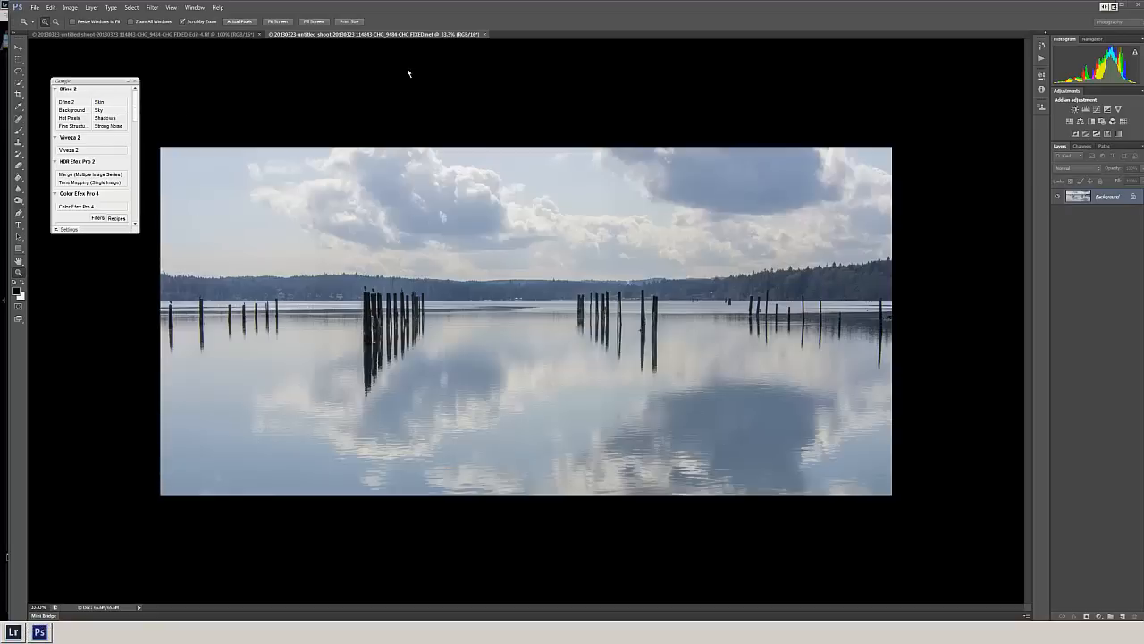
mouse_move(375, 70)
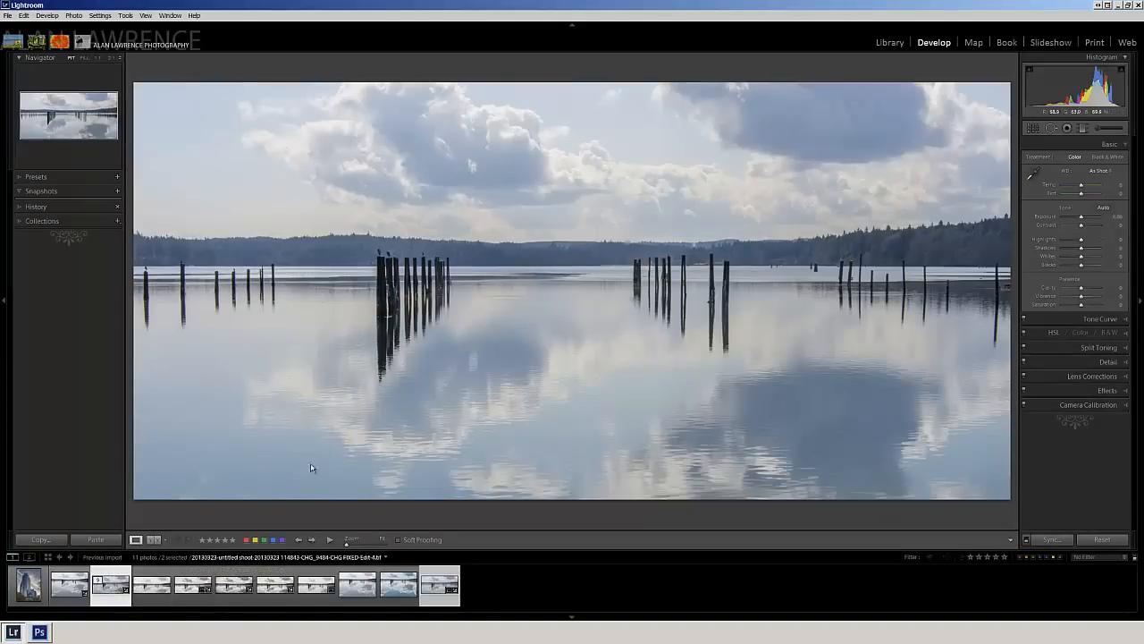
- Edit a copy with Lightroom adjustments in Silver Efex Pro 2 for black-and-white work
right_click(311, 468)
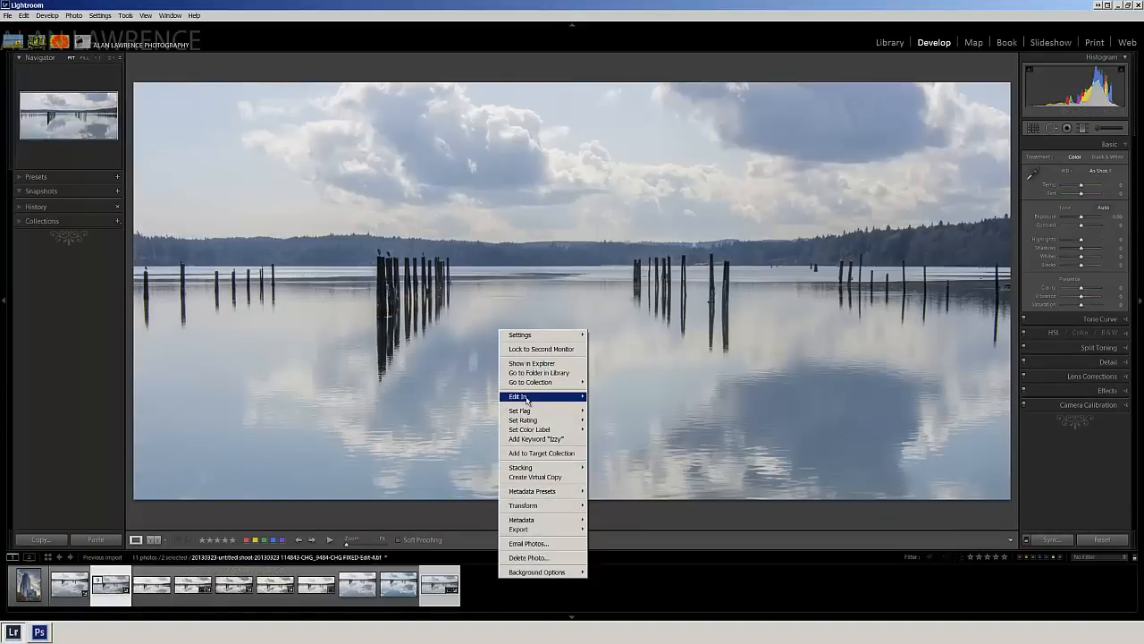
mouse_move(522, 397)
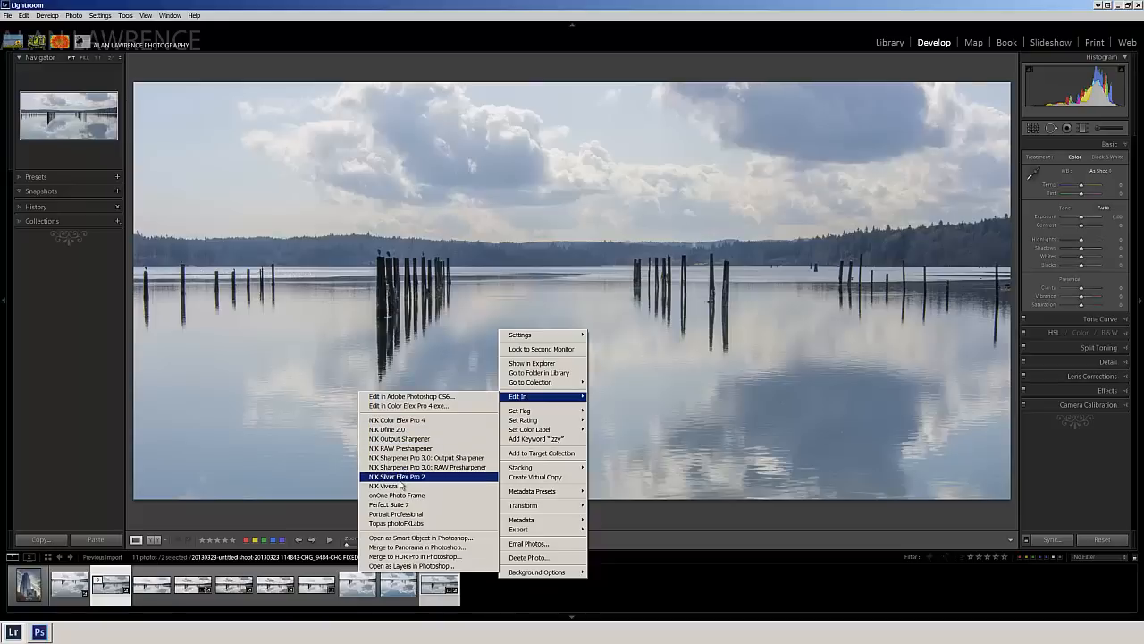
mouse_move(404, 482)
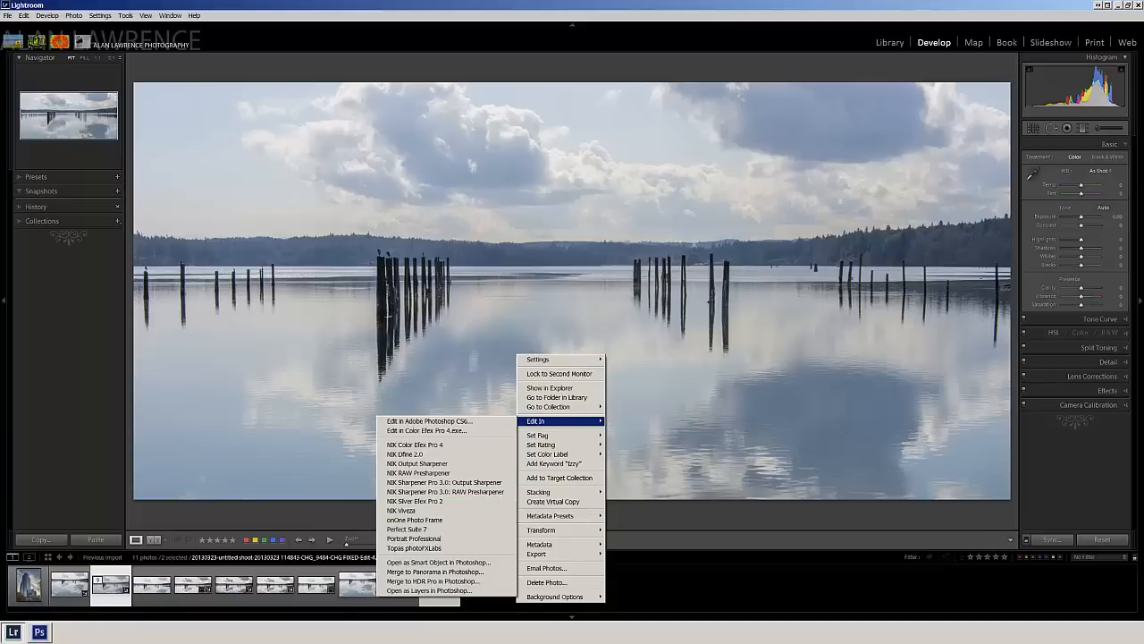
mouse_move(447, 500)
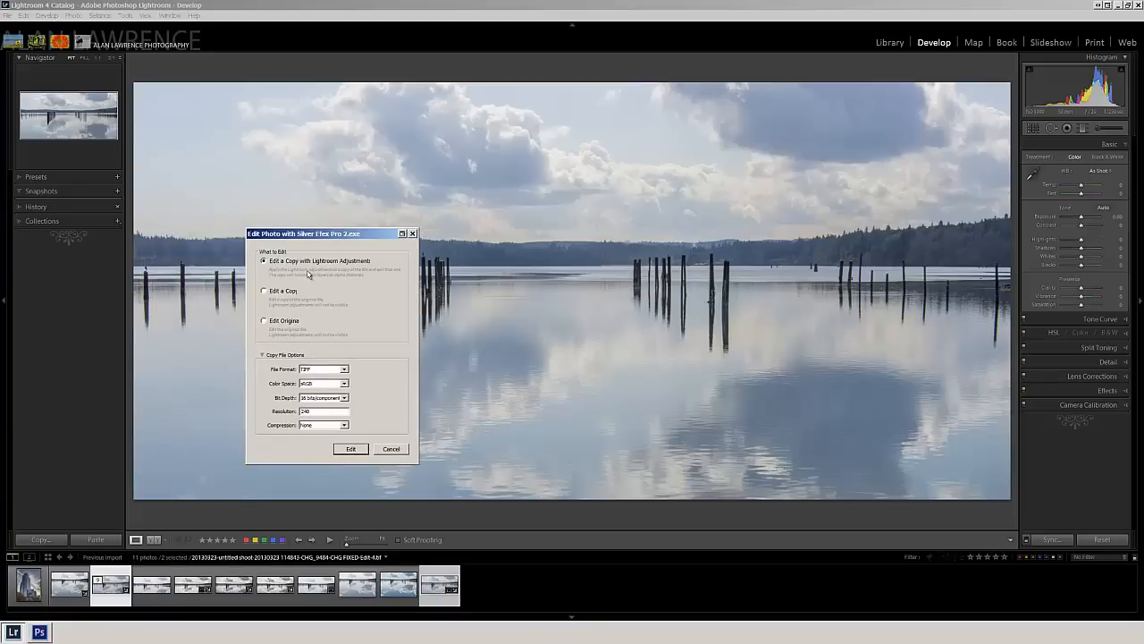
mouse_move(320, 279)
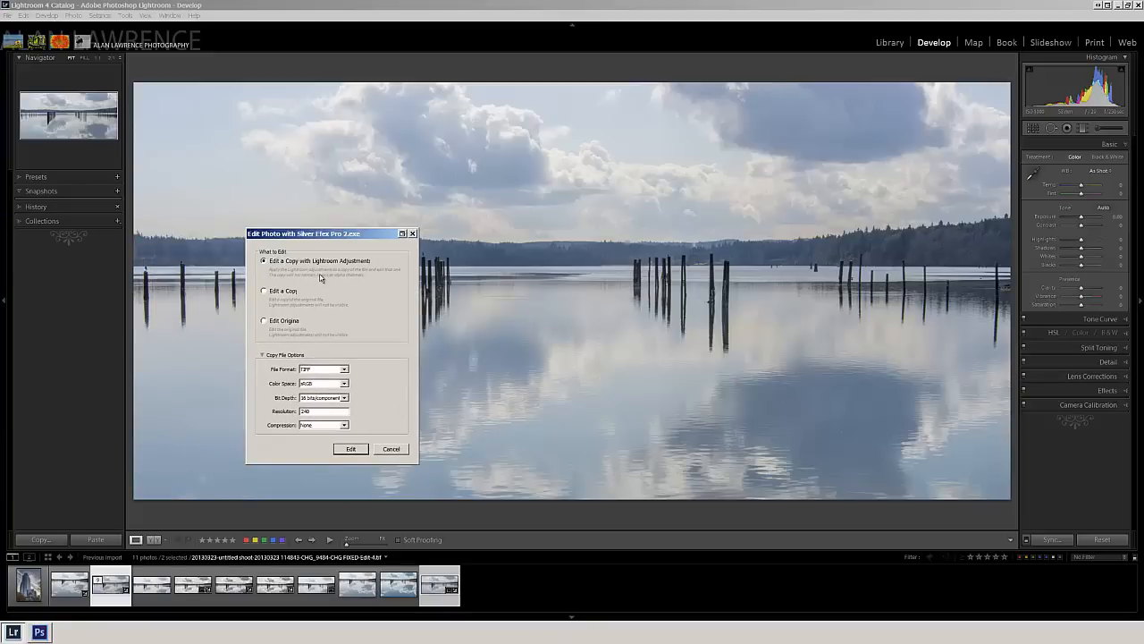
mouse_move(300, 322)
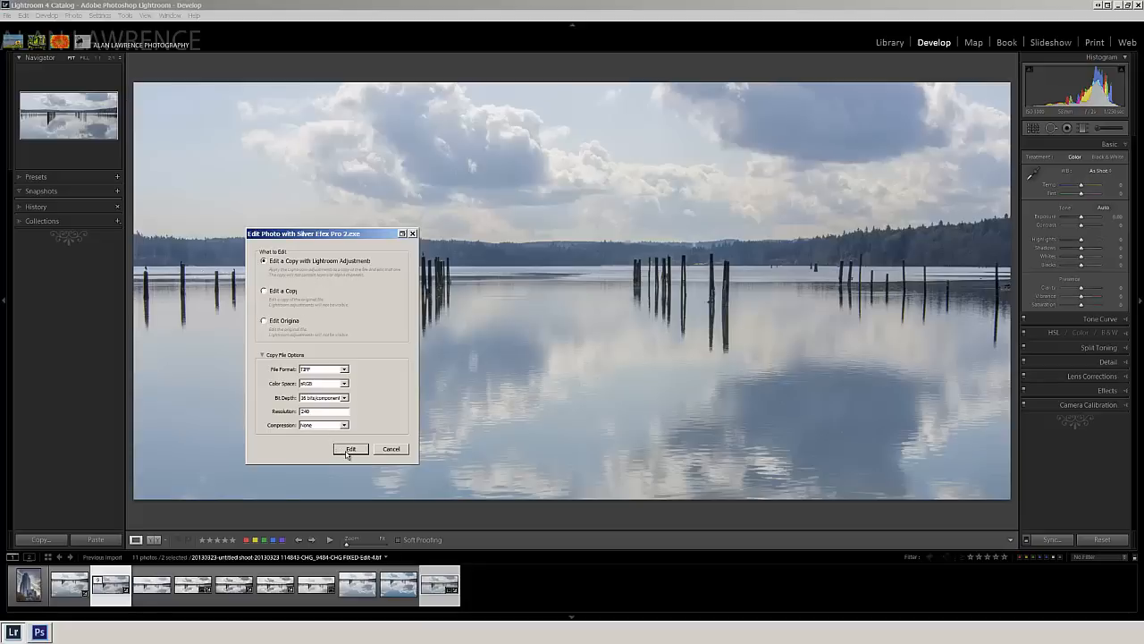
left_click(350, 447)
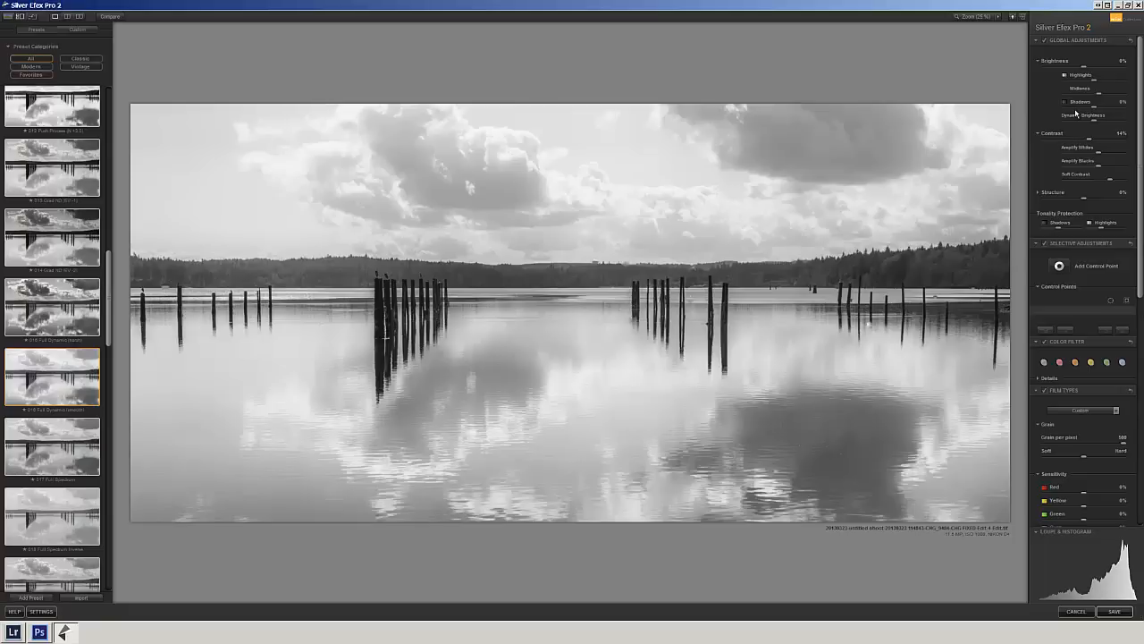
mouse_move(554, 179)
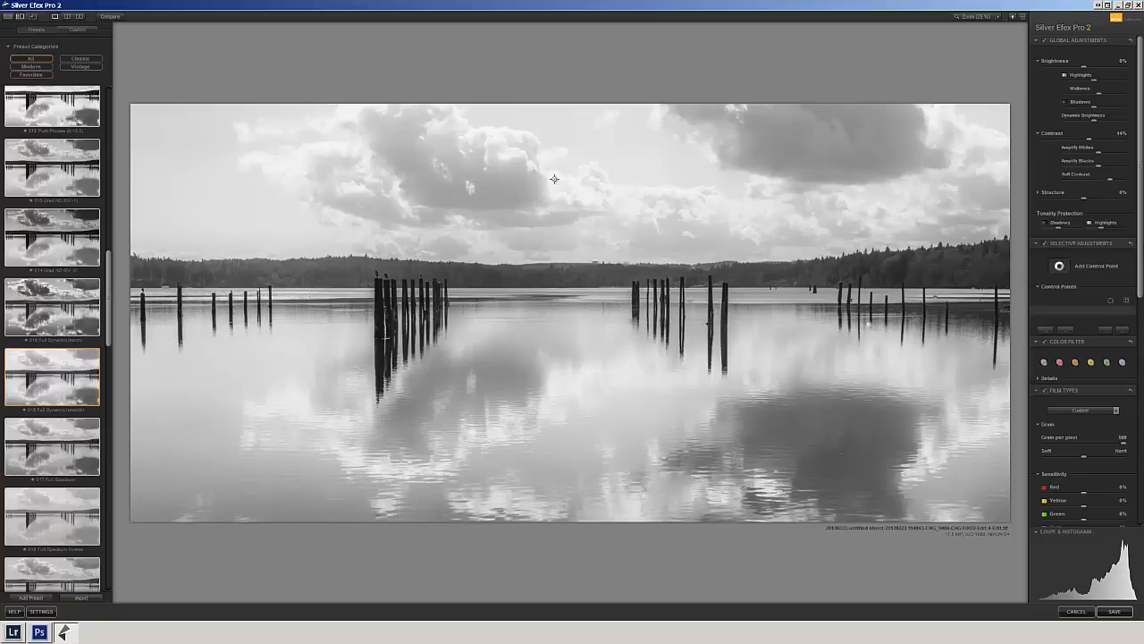
mouse_move(599, 153)
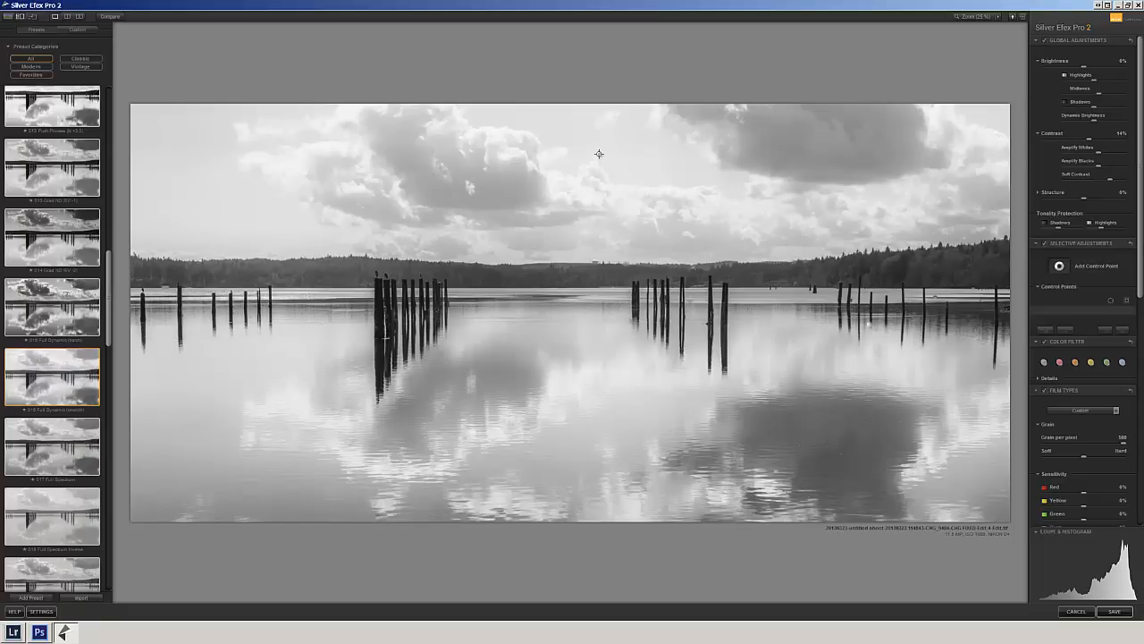
- Place control points on the sky clouds, group them and lower the sky brightness
left_click(599, 154)
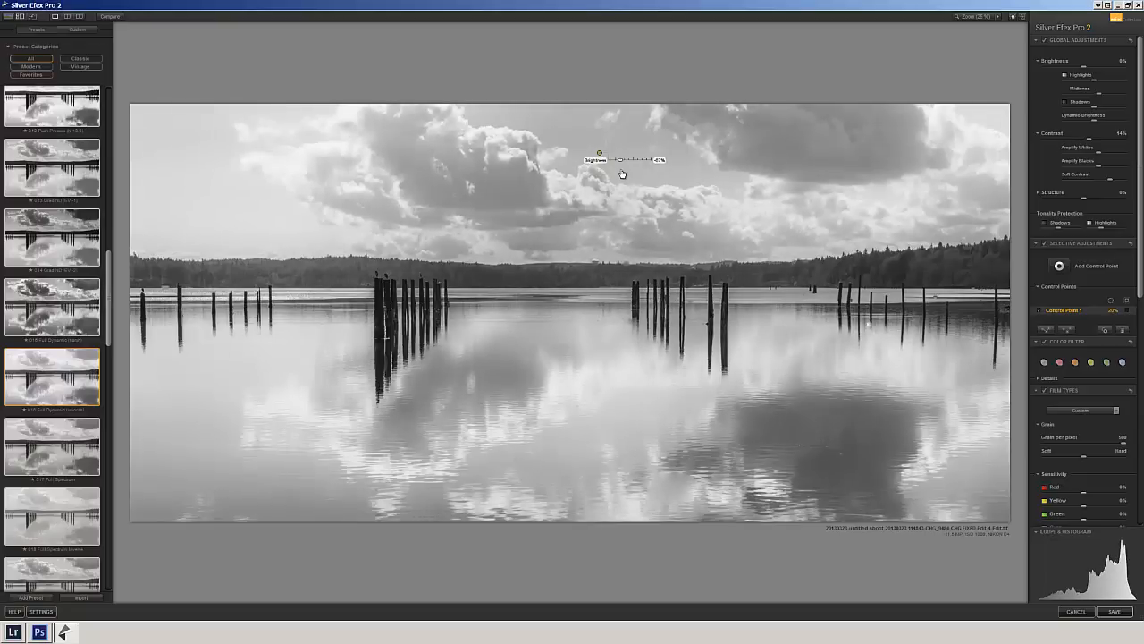
left_click(601, 153)
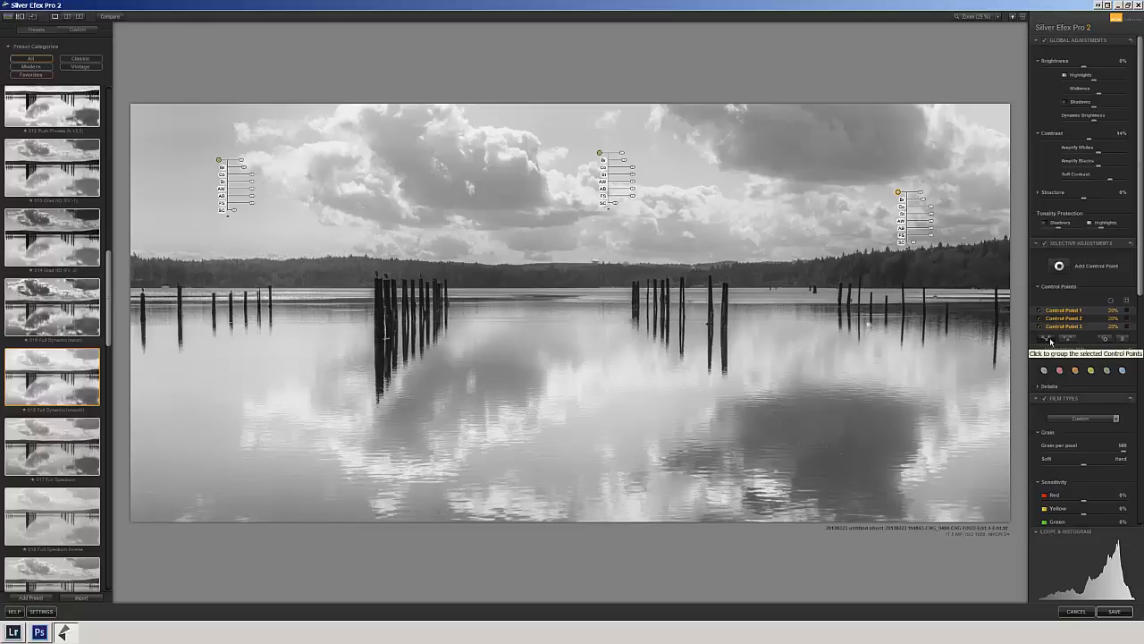
left_click(1051, 338)
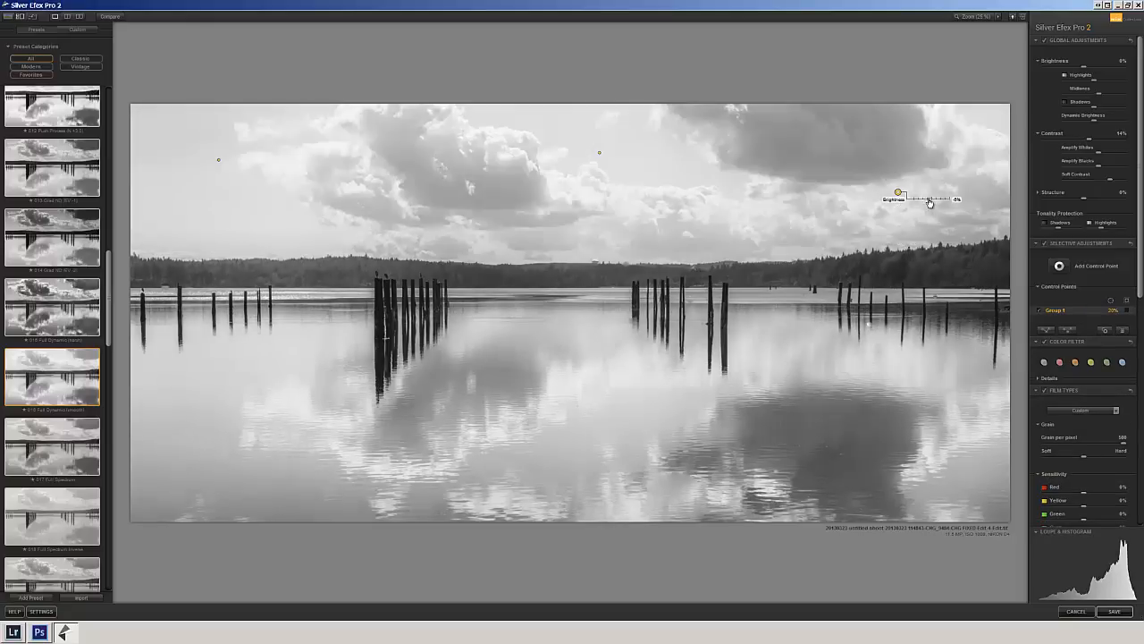
left_click_drag(947, 199, 929, 198)
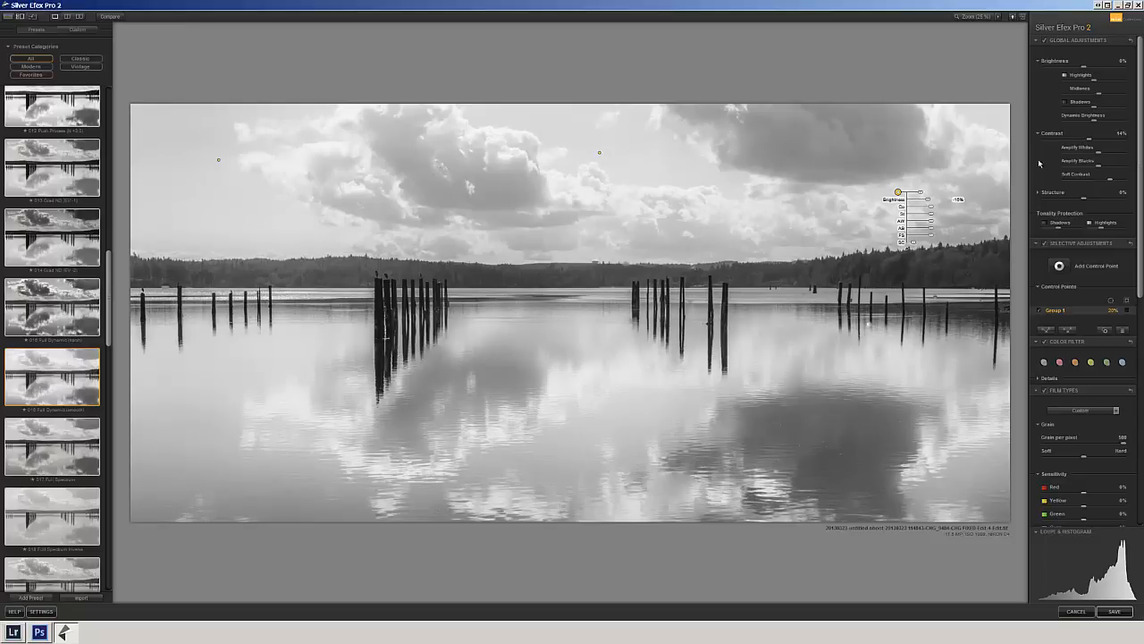
mouse_move(865, 266)
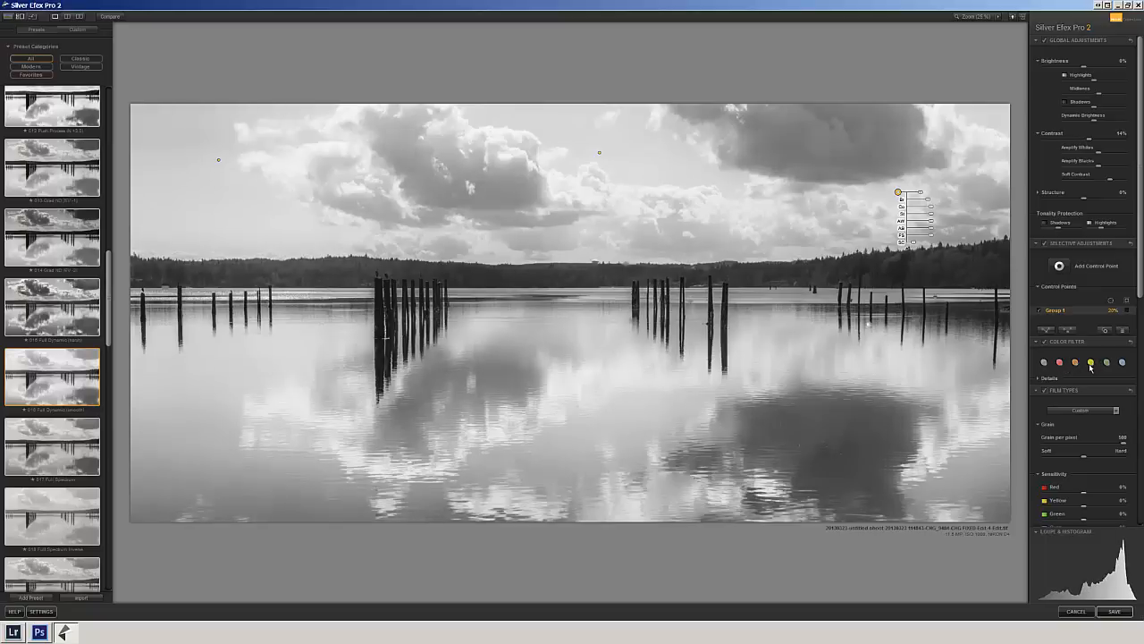
- Apply the black-and-white conversion and return the result to Lightroom
left_click(1105, 361)
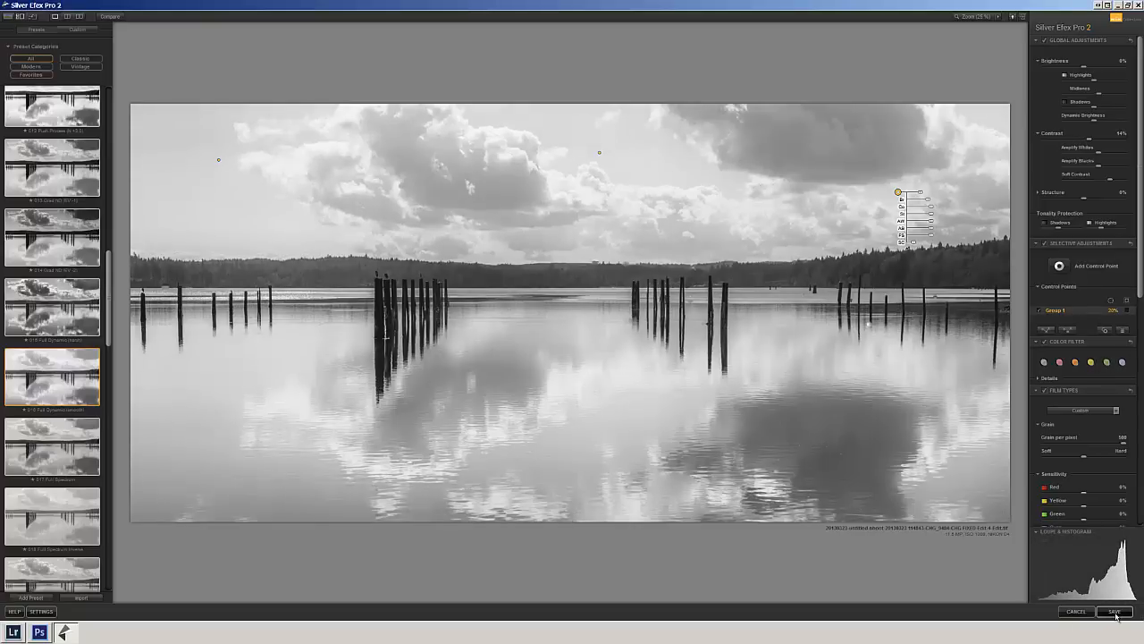
left_click(1114, 611)
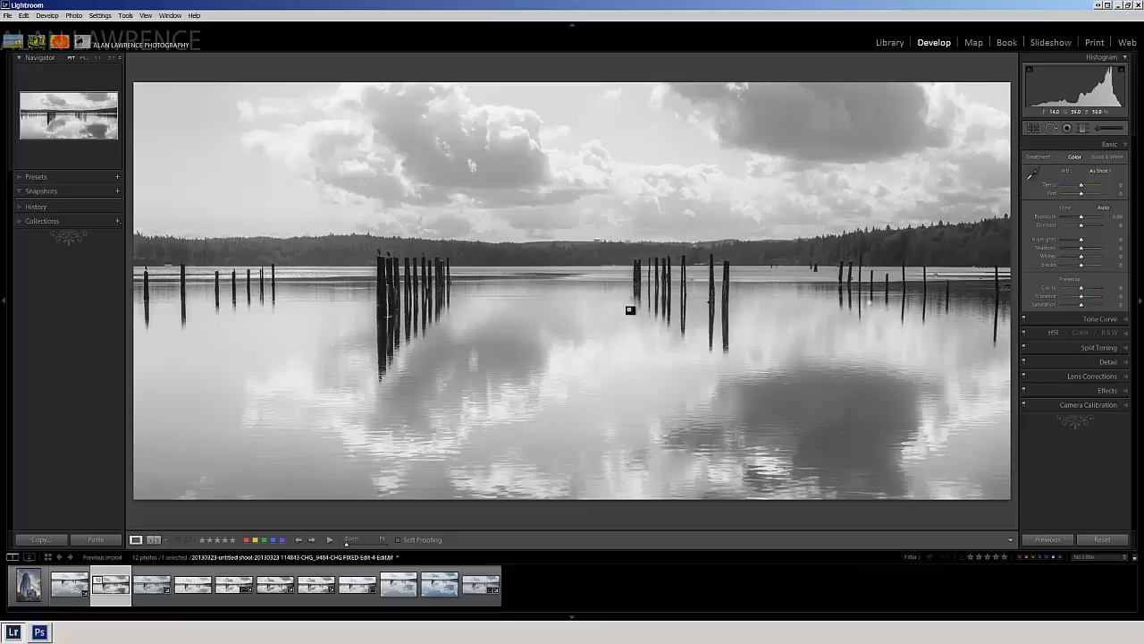
- Send a copy of the monochrome lake photo to Color Efex Pro 4 via Edit In
right_click(629, 311)
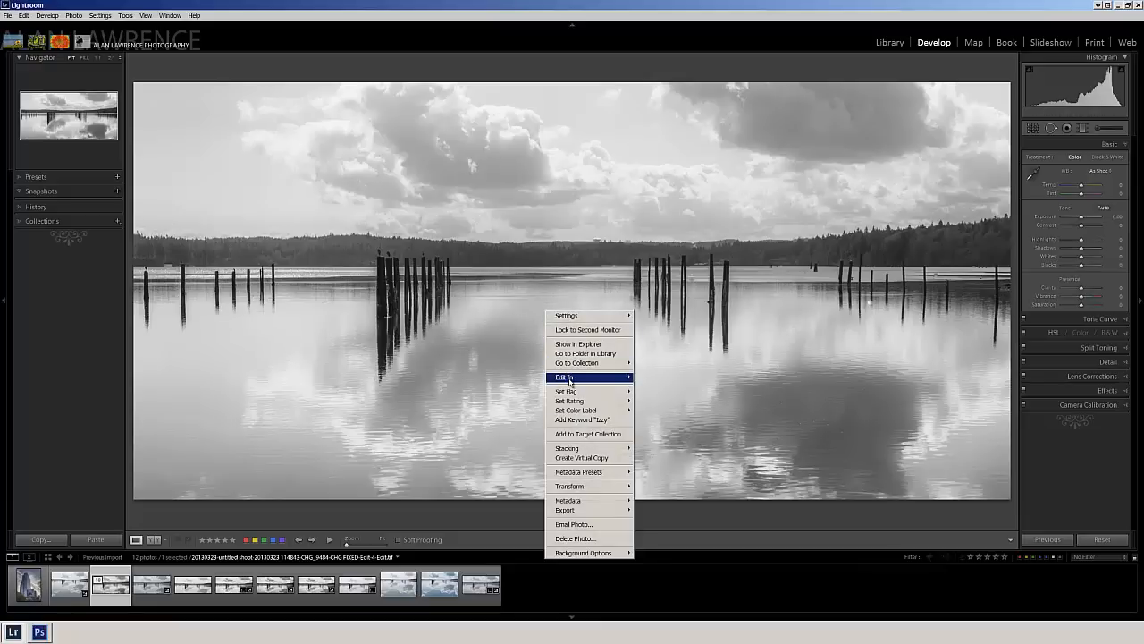
mouse_move(565, 376)
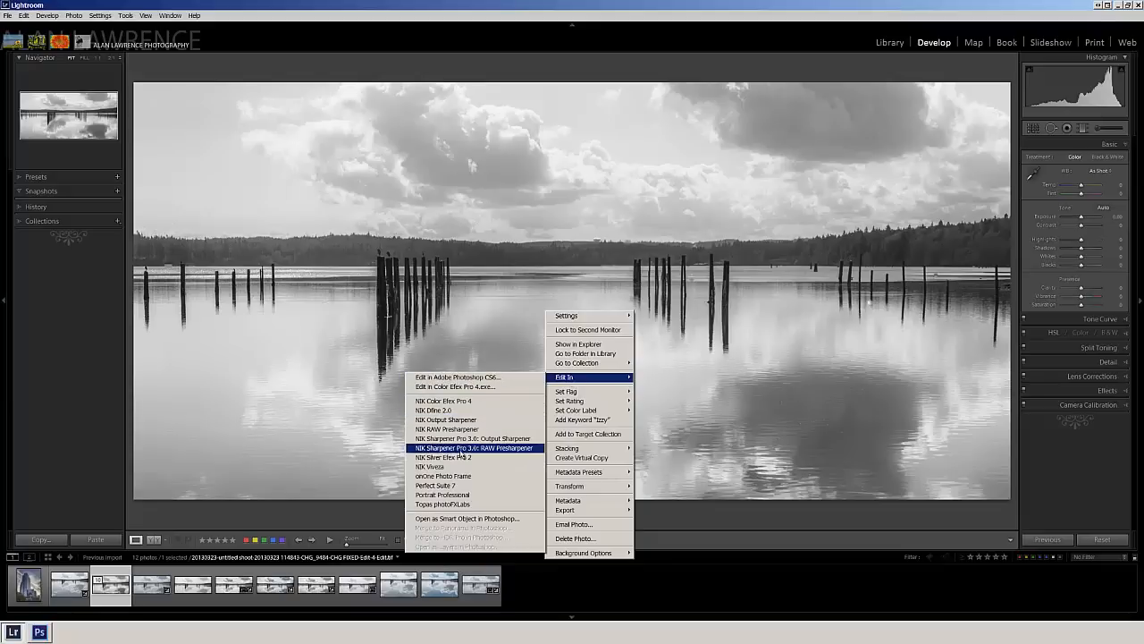
mouse_move(443, 400)
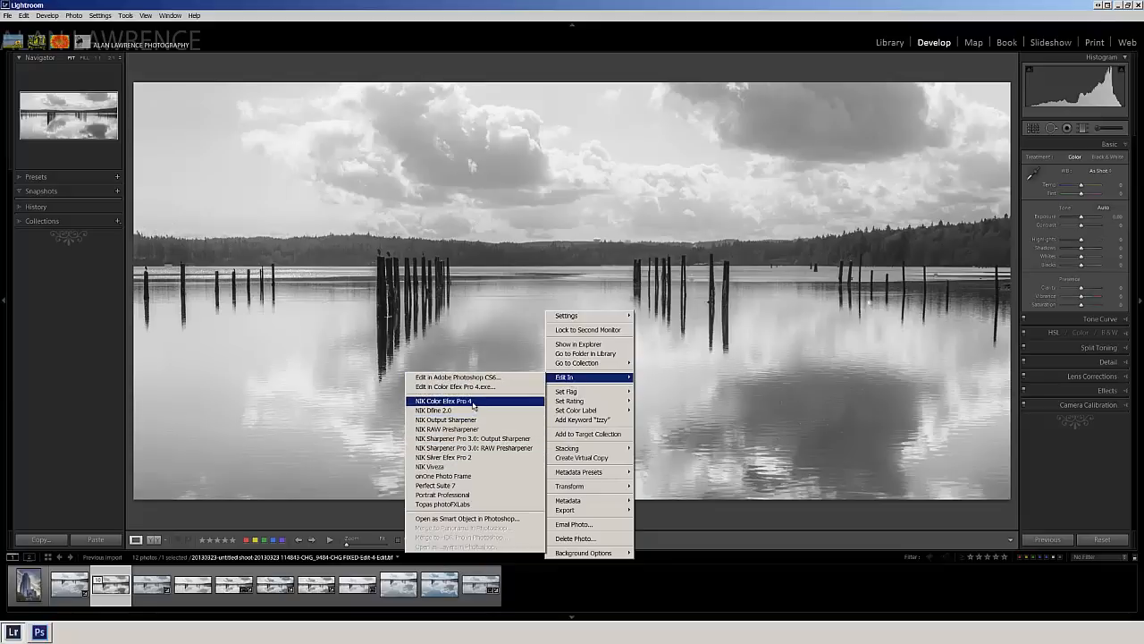
left_click(443, 401)
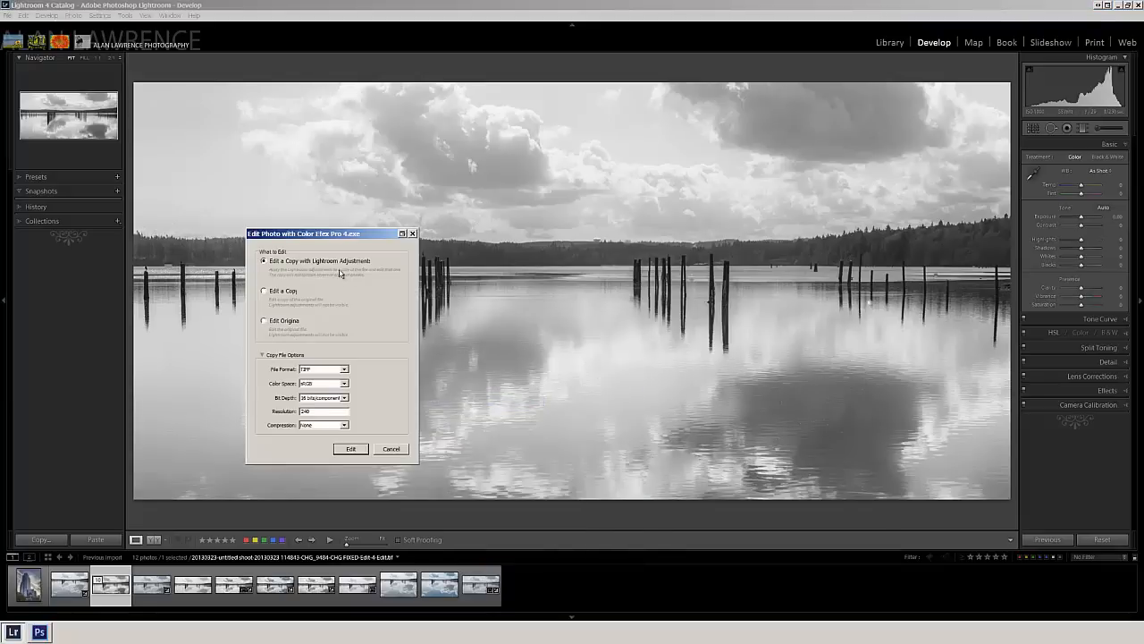
mouse_move(350, 454)
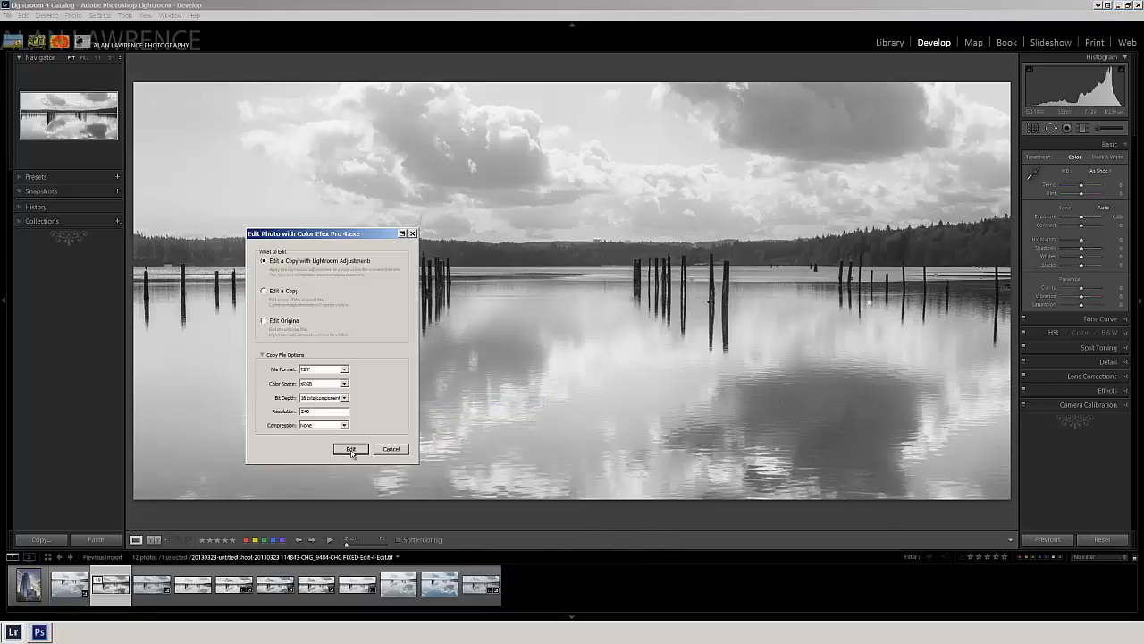
left_click(351, 449)
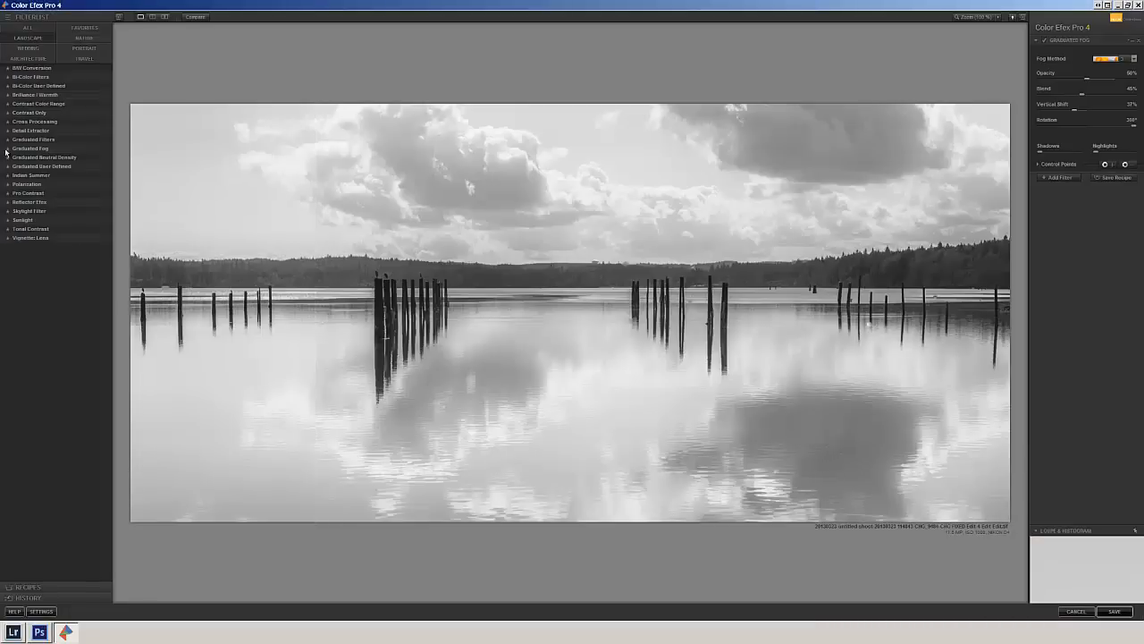
- Apply the Graduated Fog filter's '02 - Subtle' preset to the lake scene
left_click(28, 148)
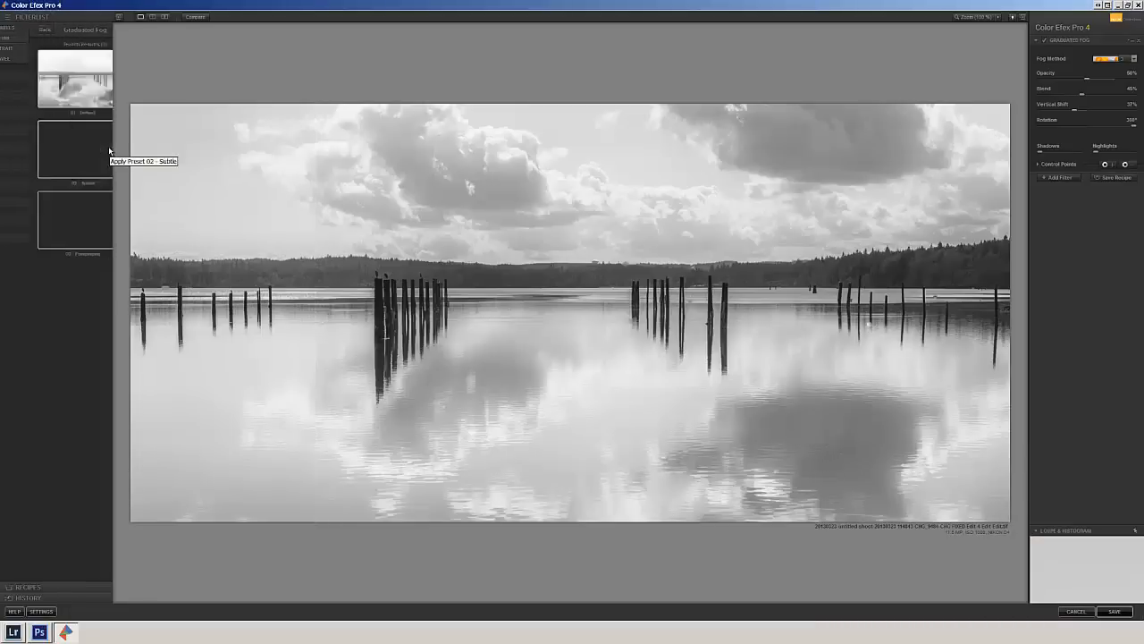
left_click(58, 150)
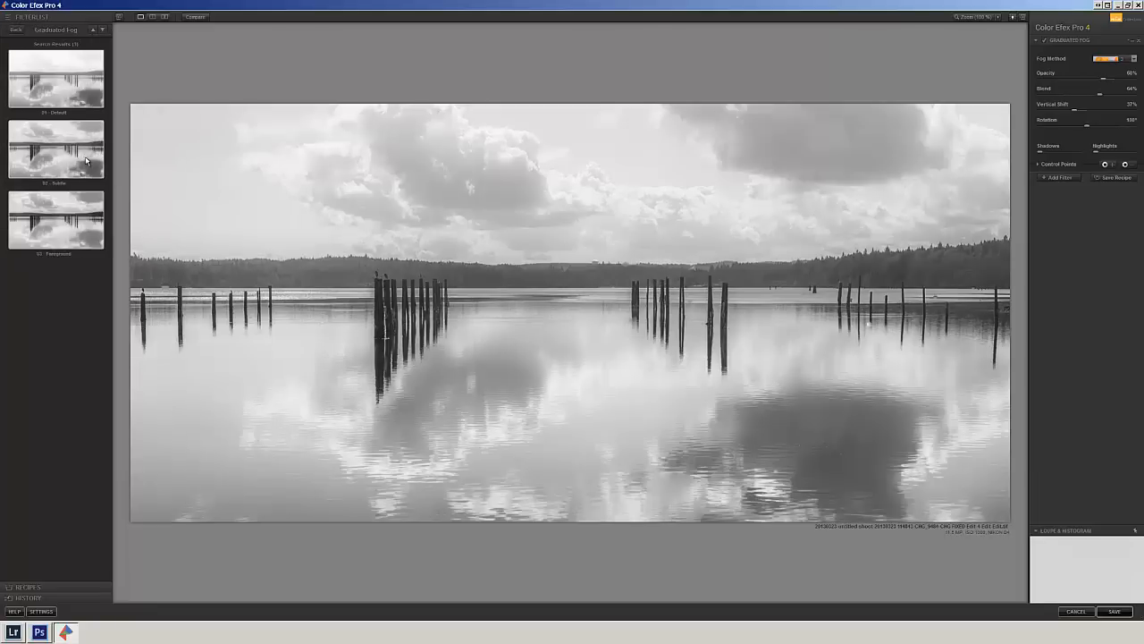
left_click(55, 218)
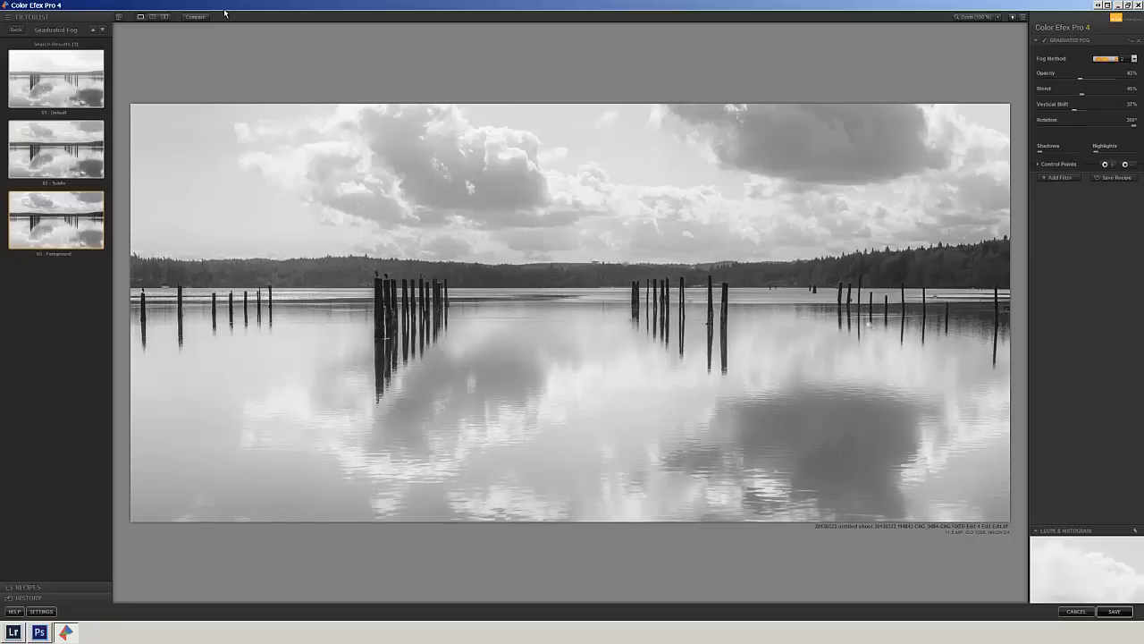
left_click(195, 16)
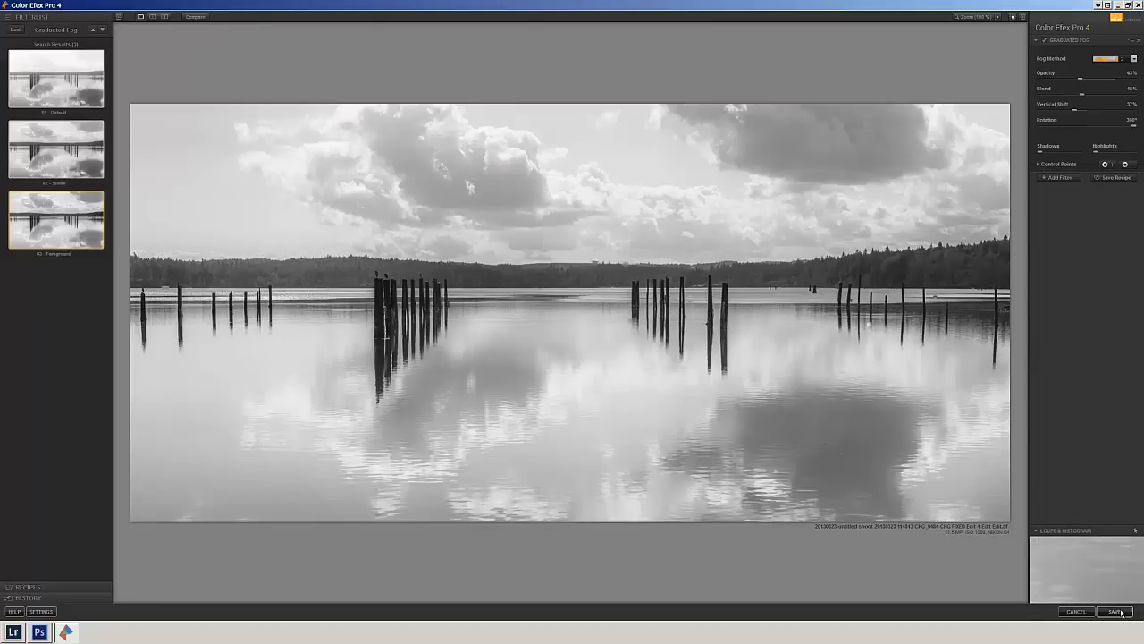
- Confirm with OK so the fogged result saves back to Lightroom
left_click(1112, 611)
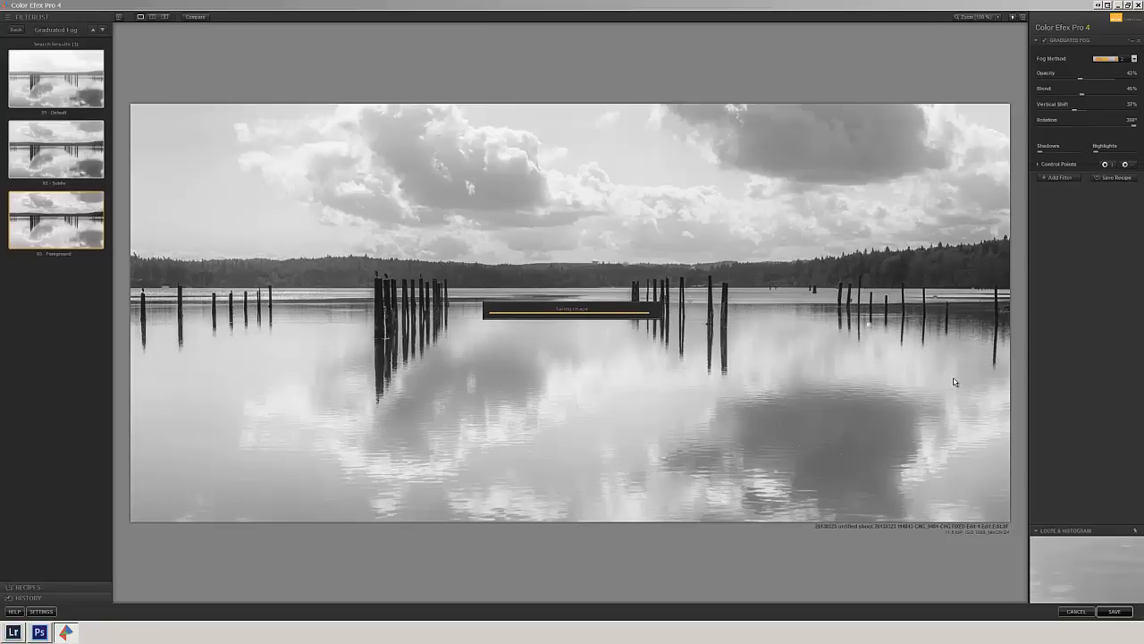
left_click(1112, 612)
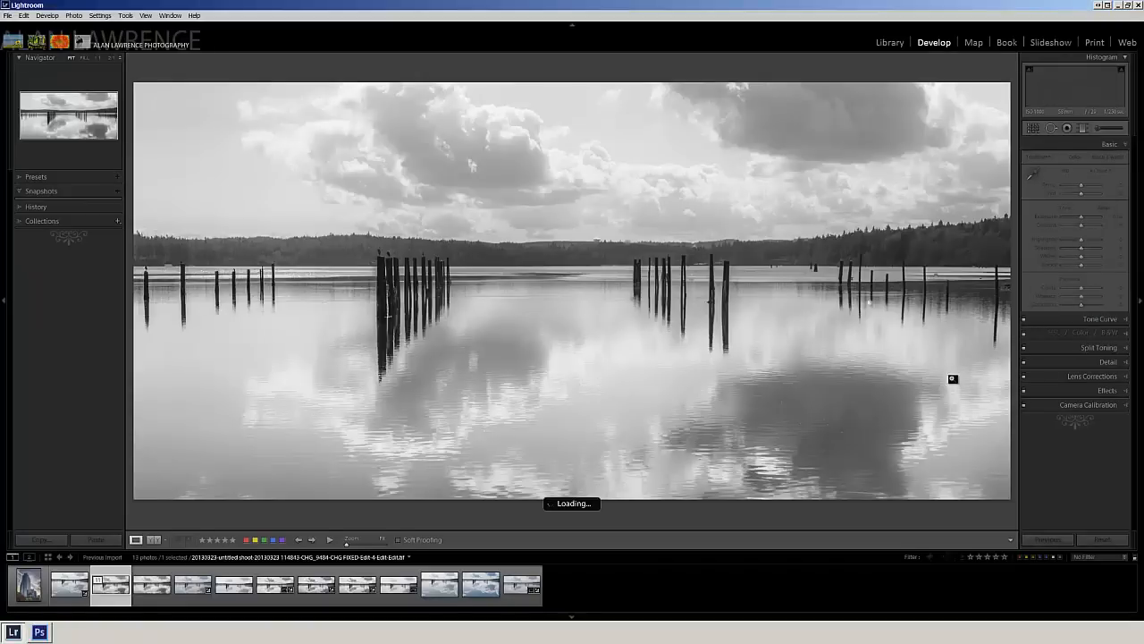
- Select the original colour photo and the black-and-white edit, then show them in Library Compare view
left_click(152, 585)
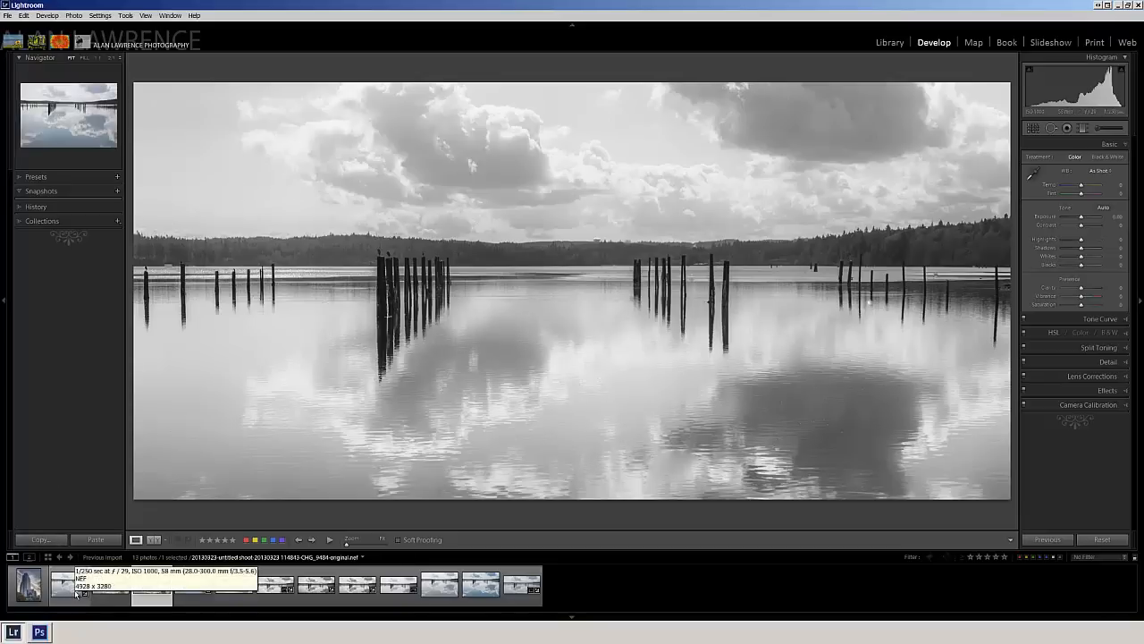
left_click(1074, 157)
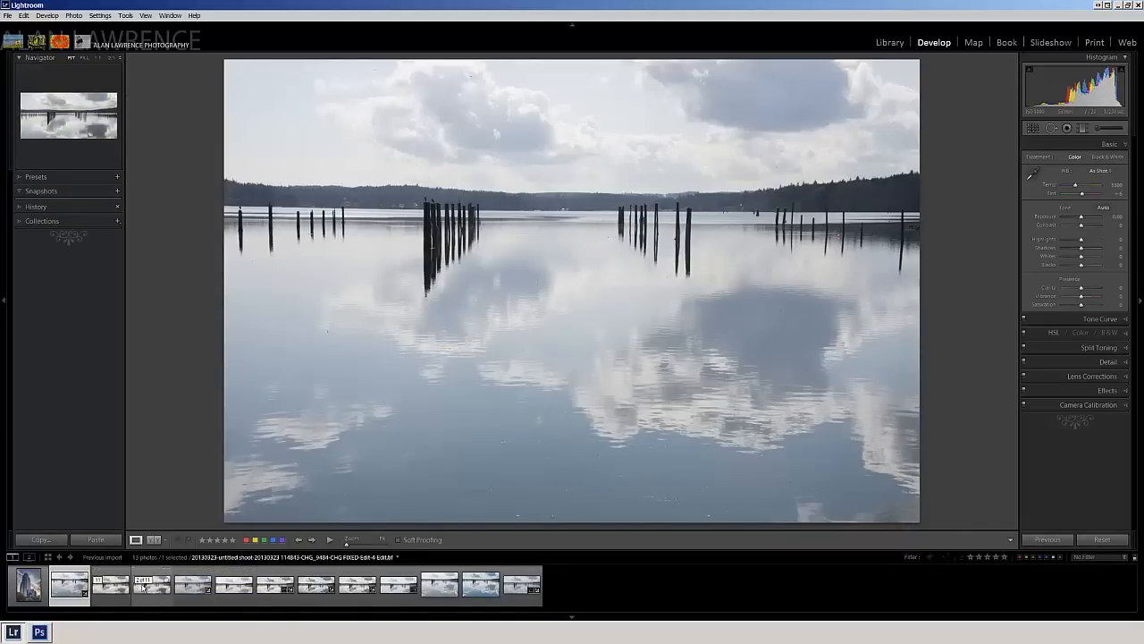
left_click(150, 586)
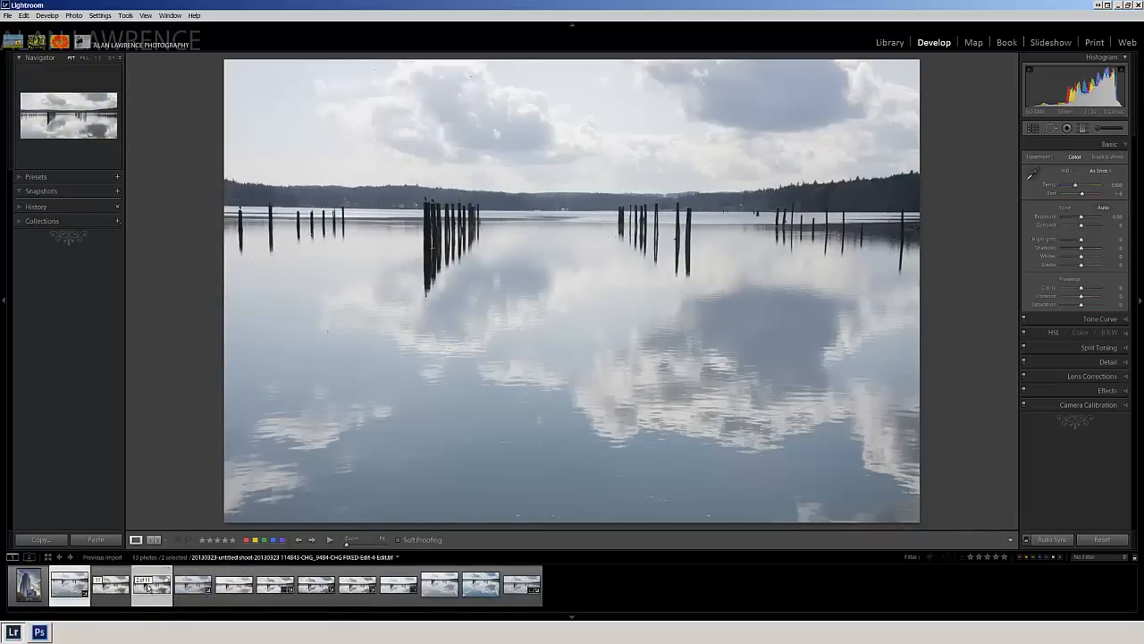
left_click(889, 43)
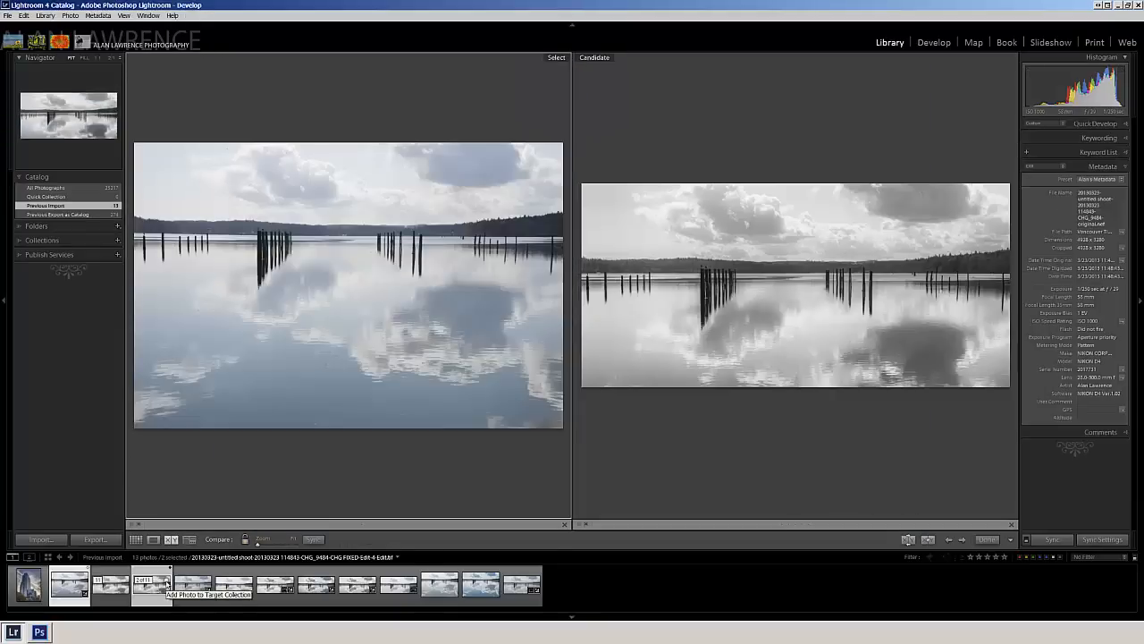